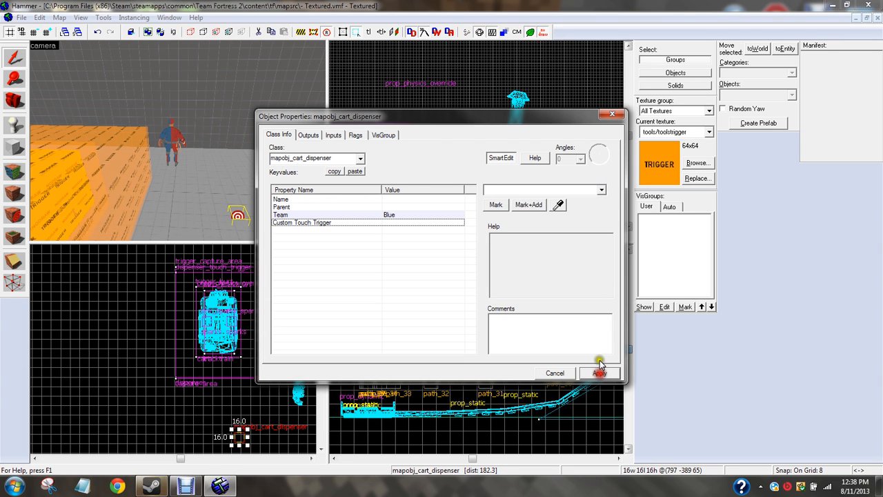
# Close the reference cart dispenser's properties and switch back to Textured.vmf.
pyautogui.click(598, 373)
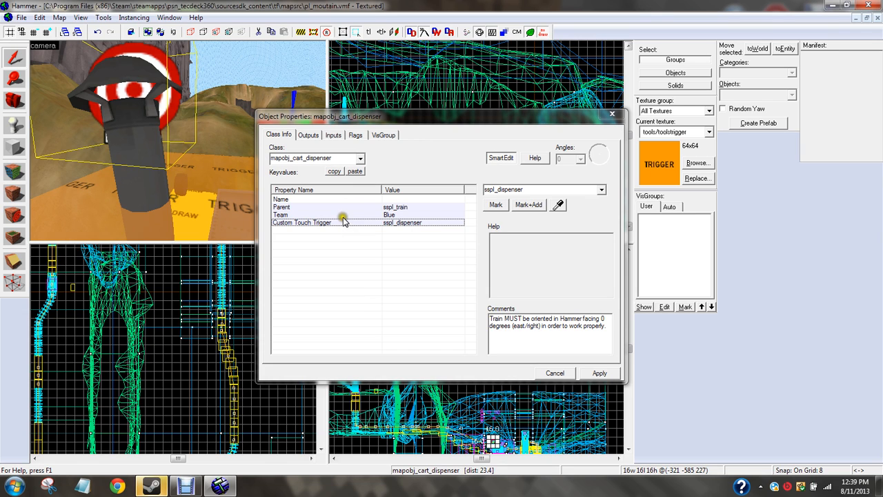
pyautogui.moveTo(364, 221)
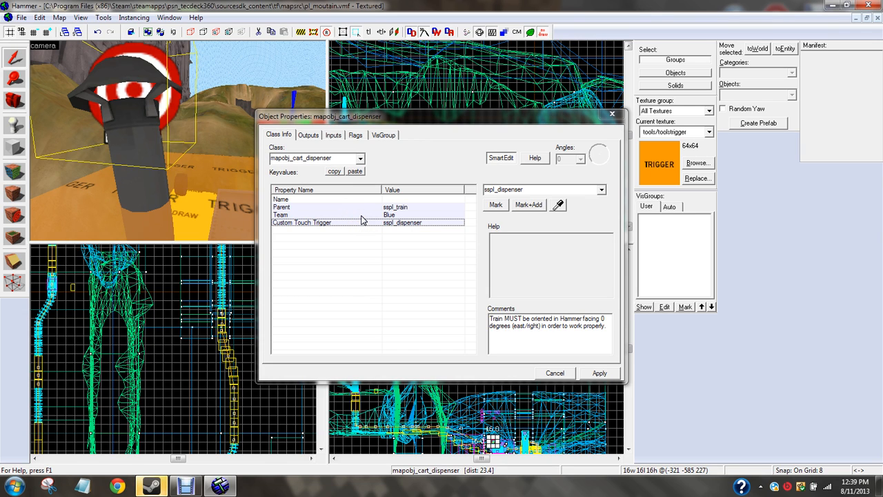
pyautogui.click(317, 215)
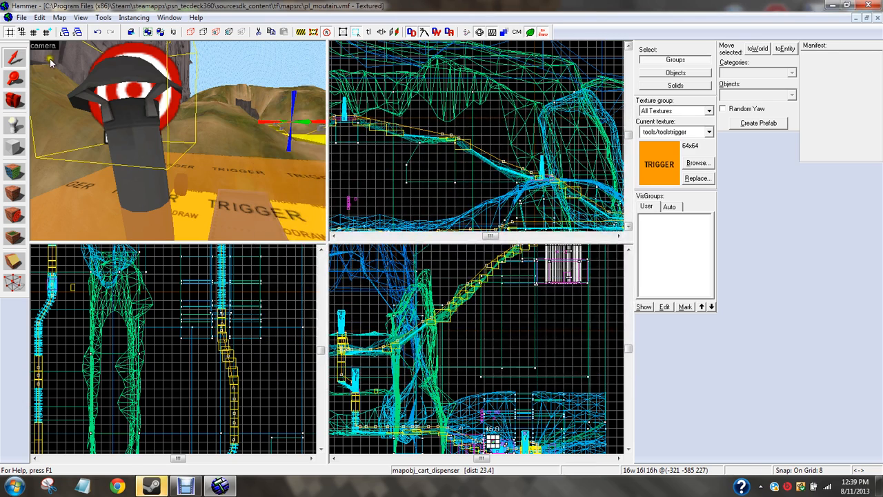
pyautogui.click(21, 17)
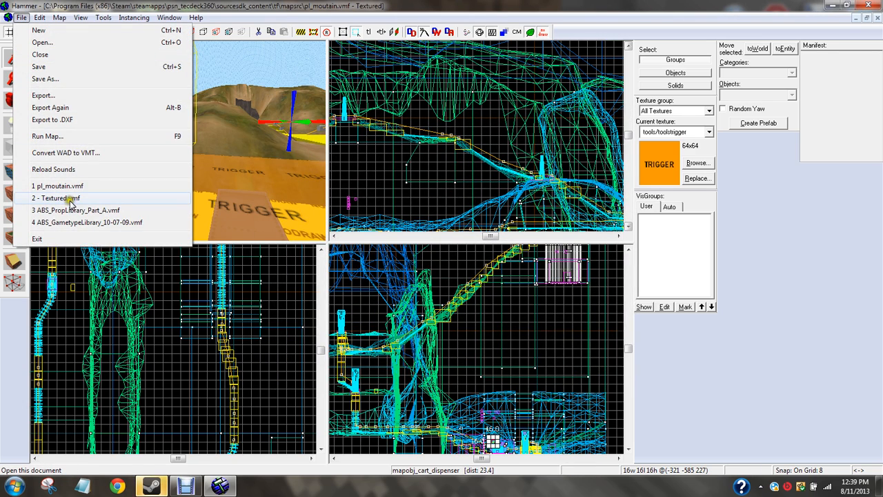
pyautogui.click(55, 198)
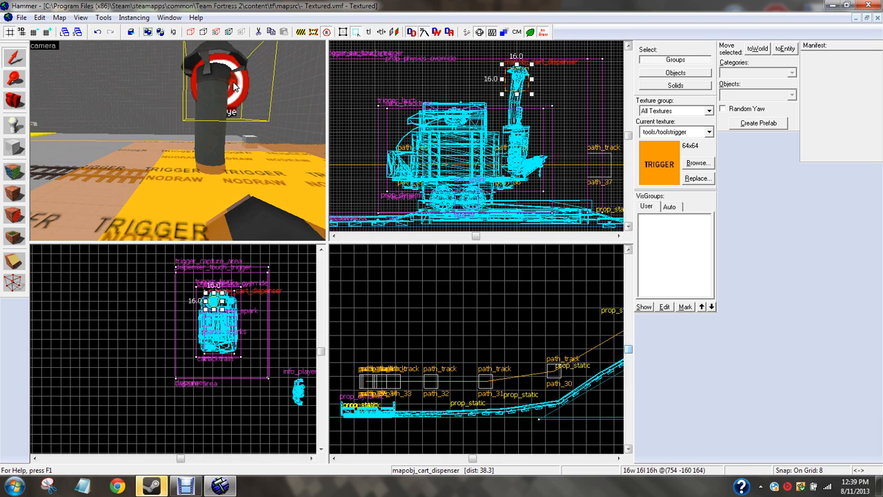
# Set the Textured map's cart dispenser Parent to cart.
pyautogui.doubleClick(221, 324)
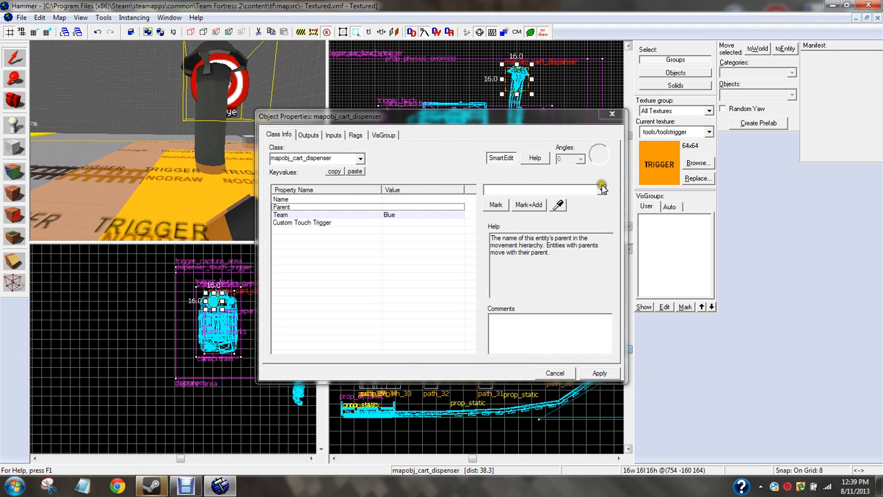
pyautogui.write('cart')
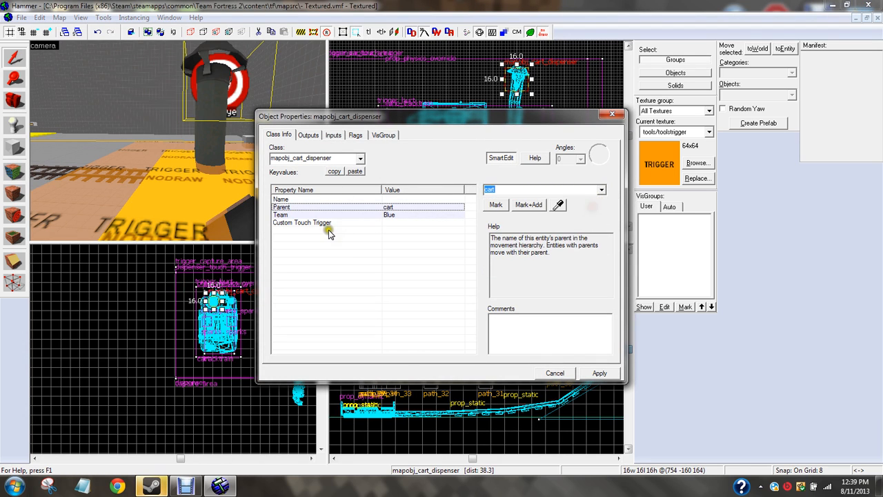
pyautogui.click(601, 189)
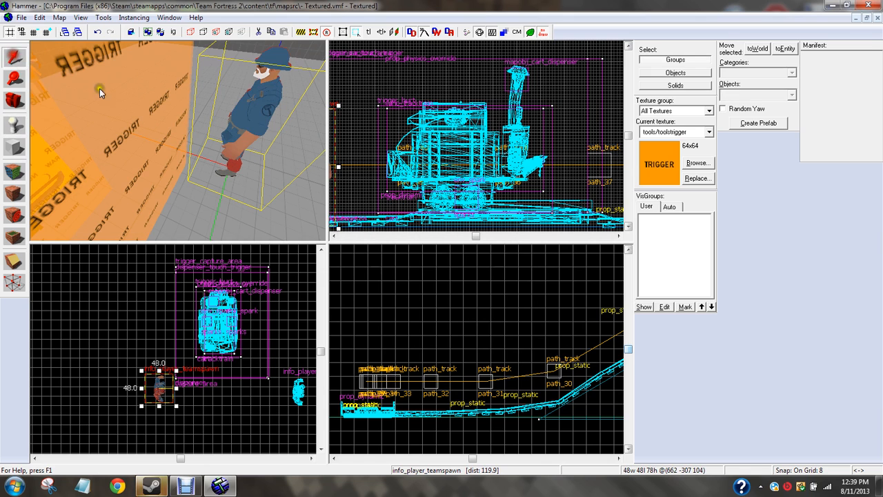
# Make the entity a phys_constraint with Entity 1 cart and Entity 2 tracktrain.
pyautogui.click(38, 17)
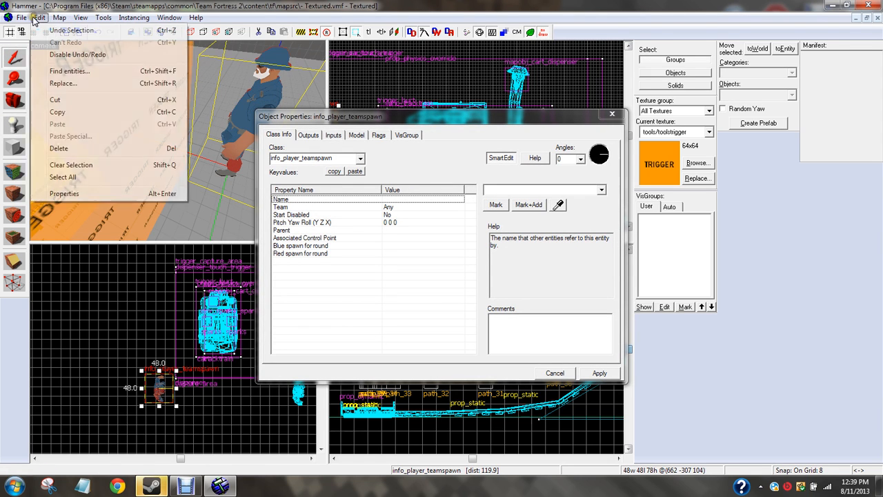
pyautogui.click(22, 17)
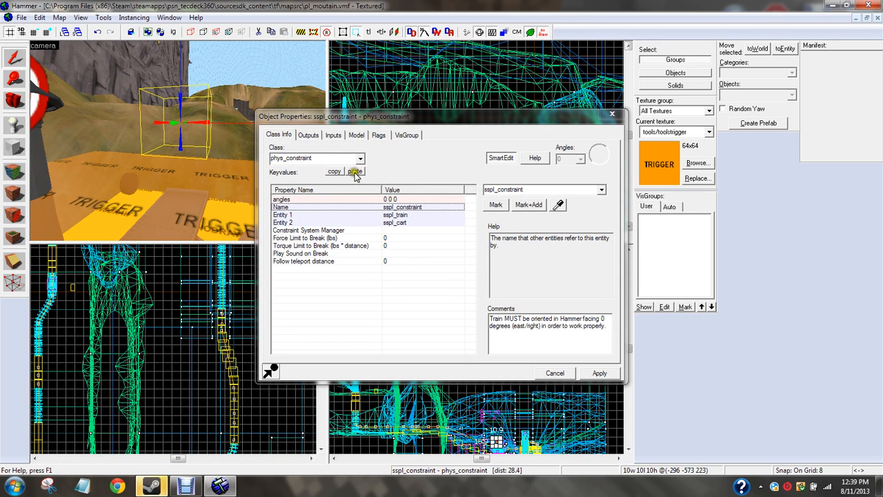
pyautogui.moveTo(601, 126)
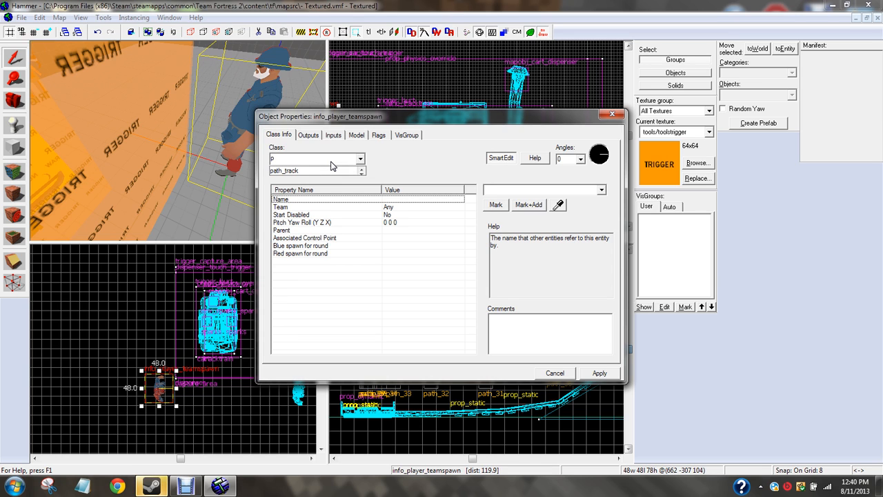
pyautogui.click(359, 158)
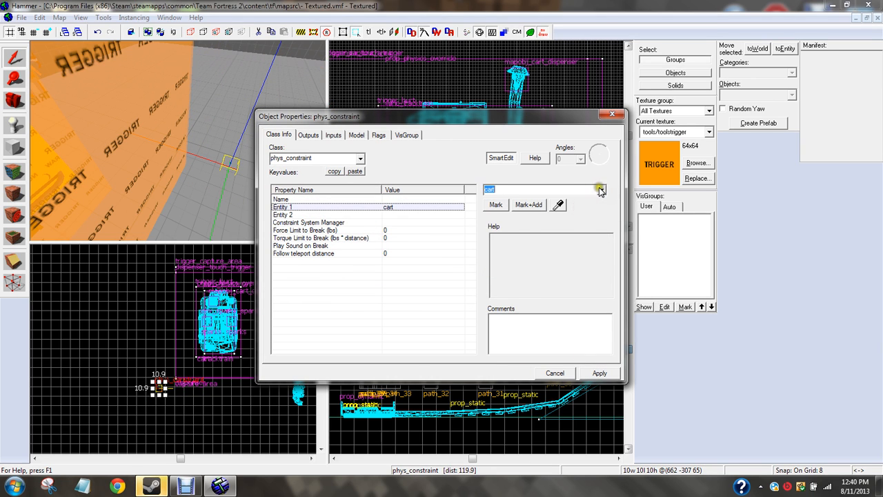
pyautogui.click(600, 189)
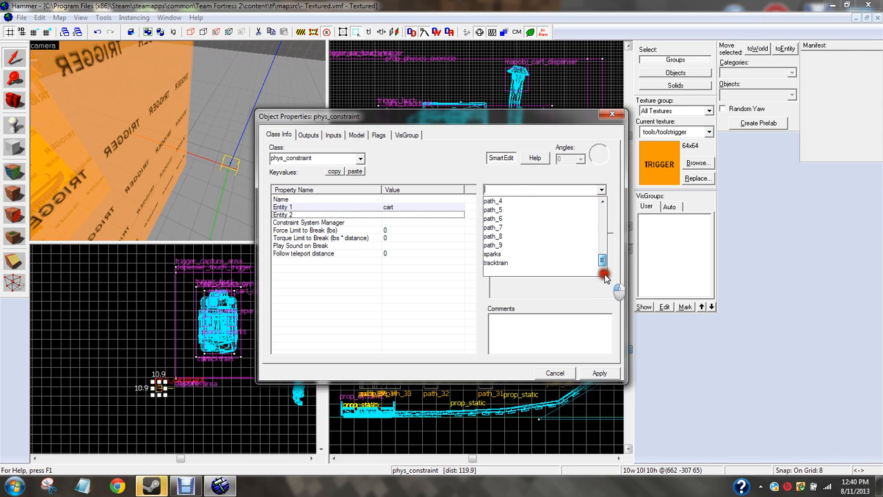
pyautogui.click(495, 263)
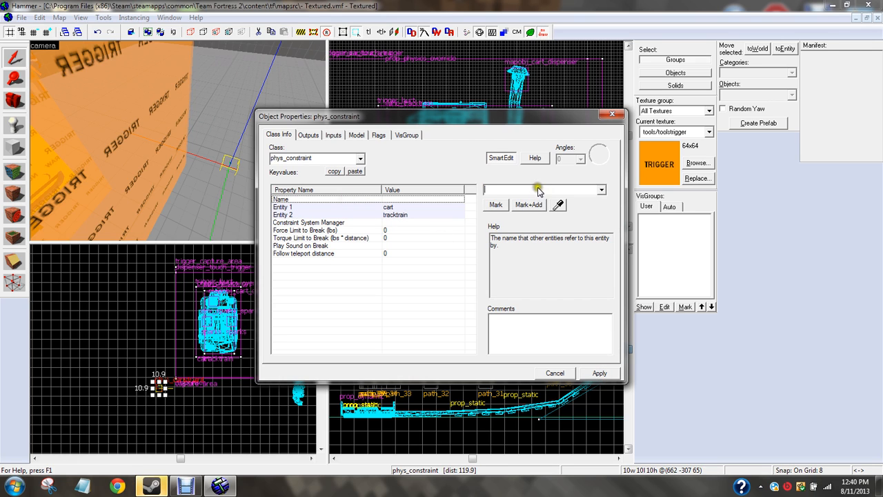
pyautogui.click(308, 222)
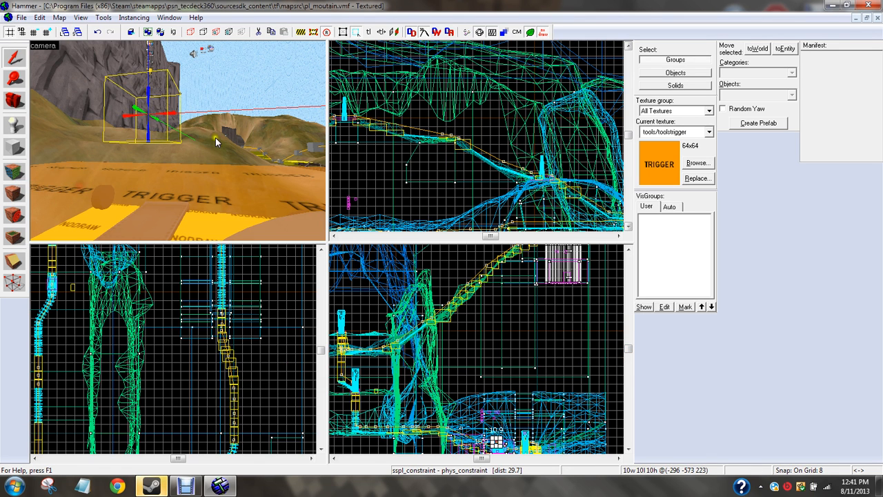
# View pl_moutain's sspl_constraint keyvalues, including Constraint System Manager, then close them.
pyautogui.doubleClick(149, 117)
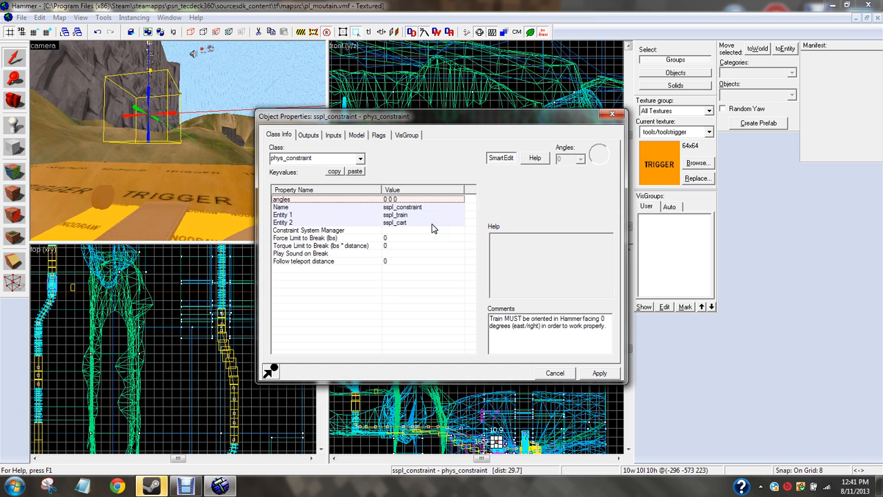
pyautogui.click(309, 230)
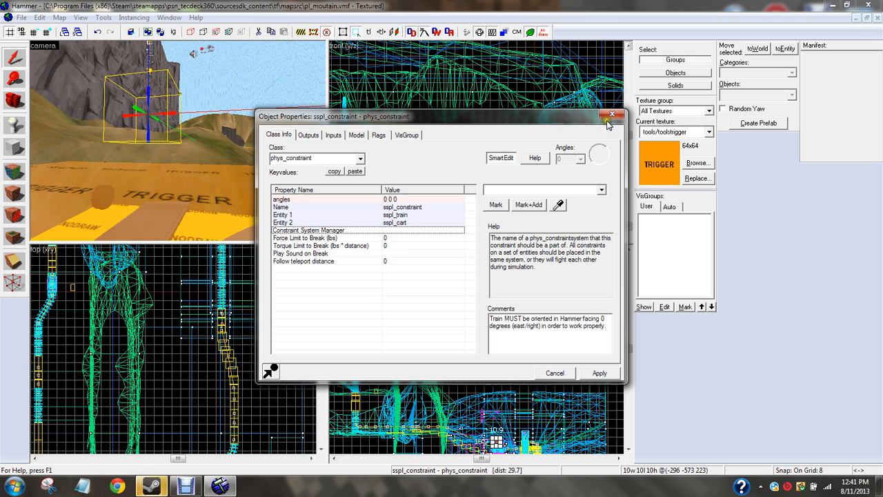
pyautogui.click(611, 113)
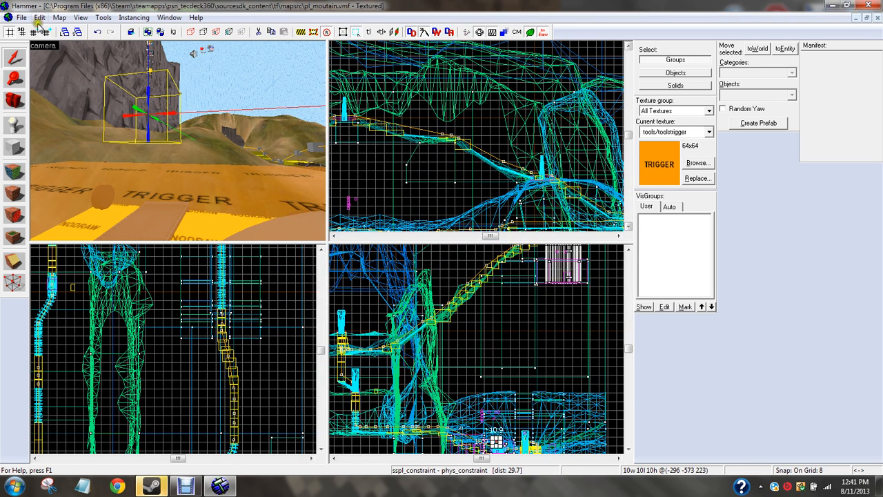
pyautogui.click(22, 17)
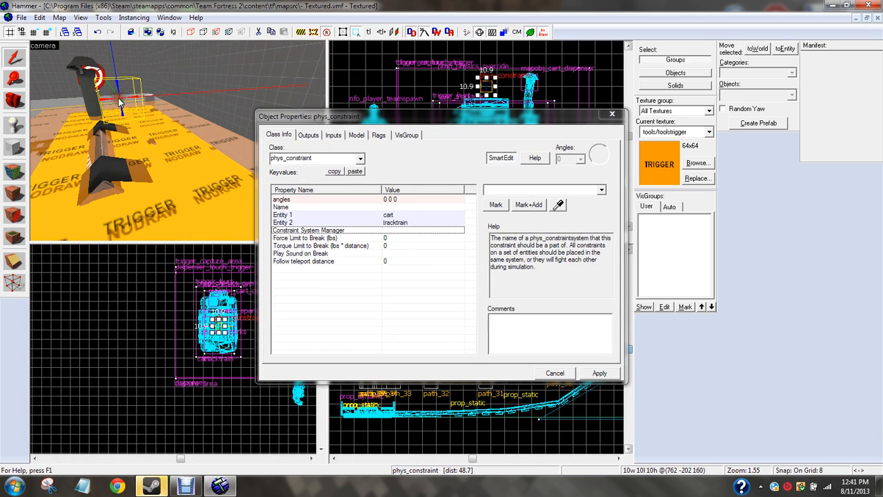
# Inspect sspl_constraint's inputs, outputs and flags: path_112 OnPass breaks it, No Collision until break.
pyautogui.click(281, 207)
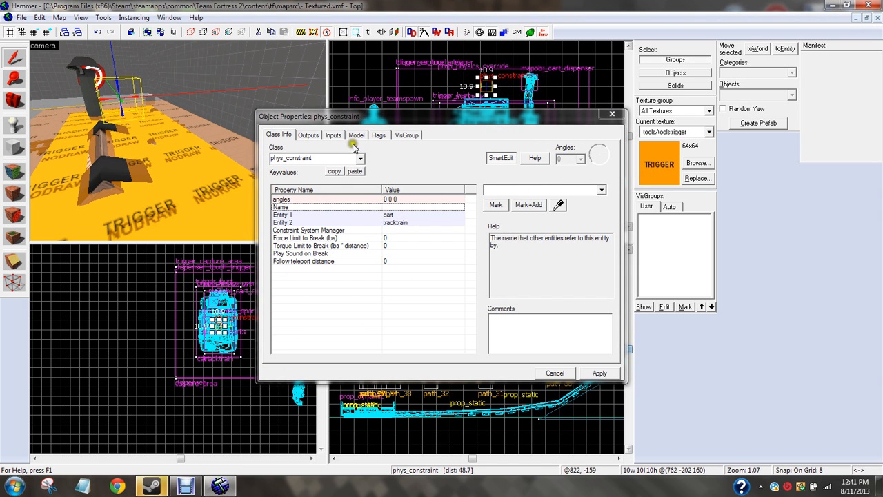
pyautogui.click(22, 17)
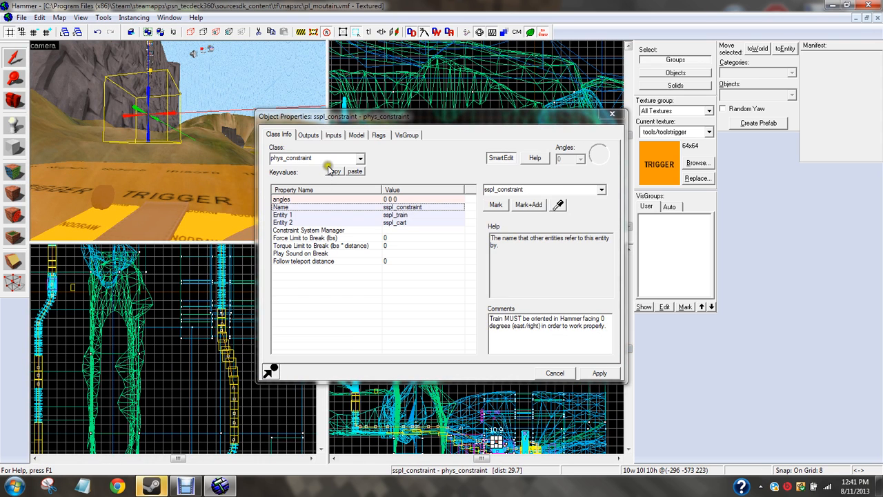
pyautogui.click(334, 134)
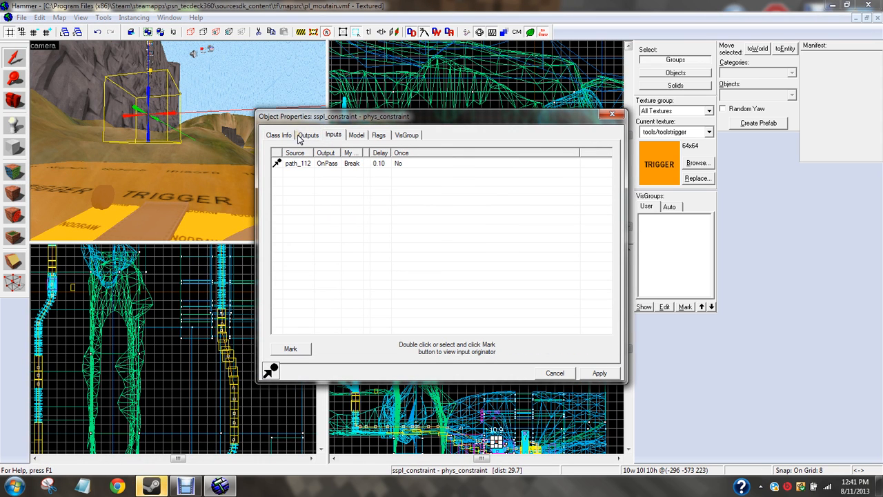
pyautogui.click(279, 135)
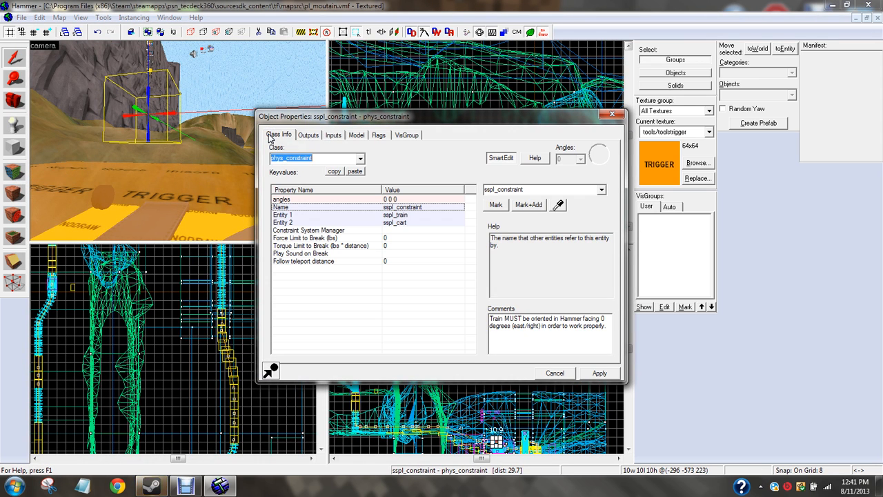
pyautogui.click(308, 134)
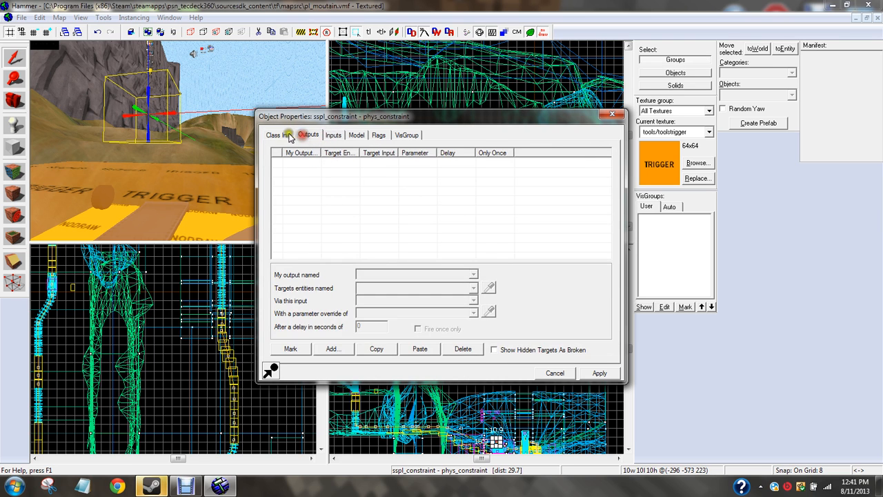
pyautogui.click(278, 134)
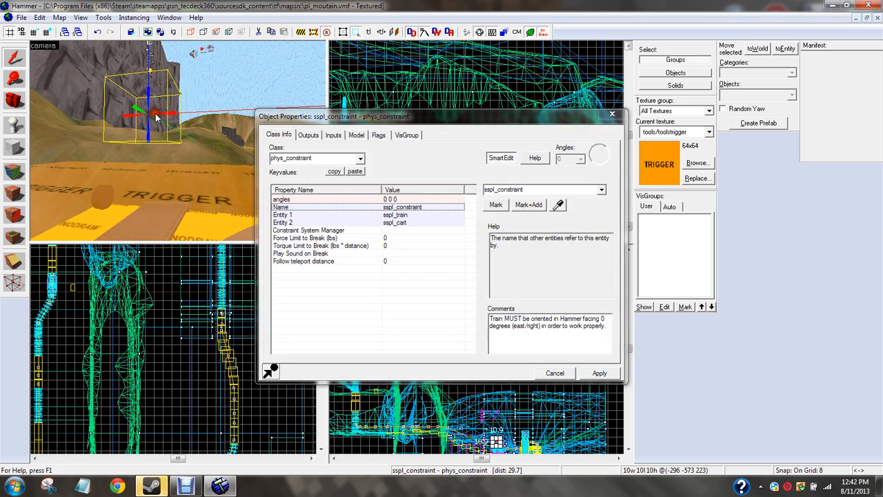
pyautogui.click(379, 135)
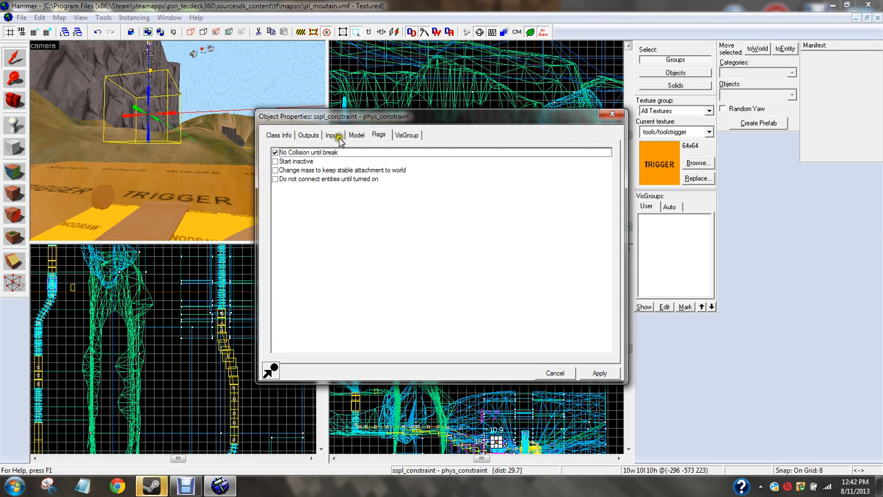
pyautogui.click(281, 136)
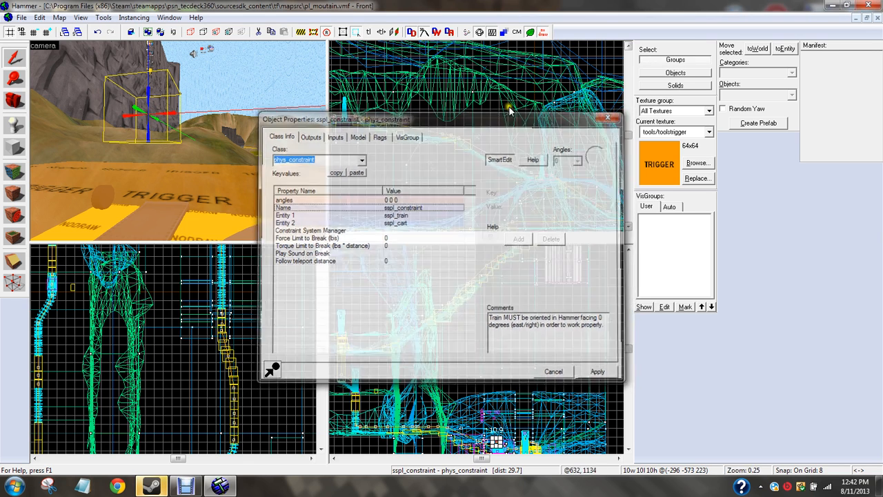
pyautogui.click(22, 17)
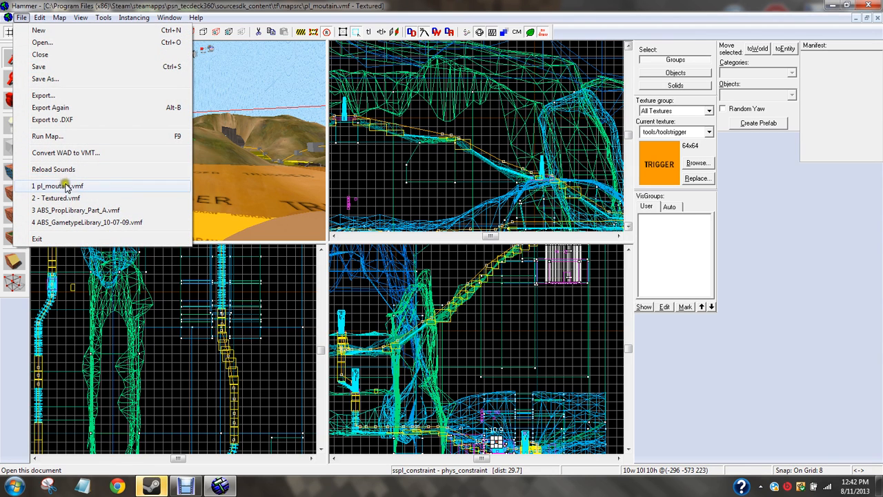
pyautogui.moveTo(69, 198)
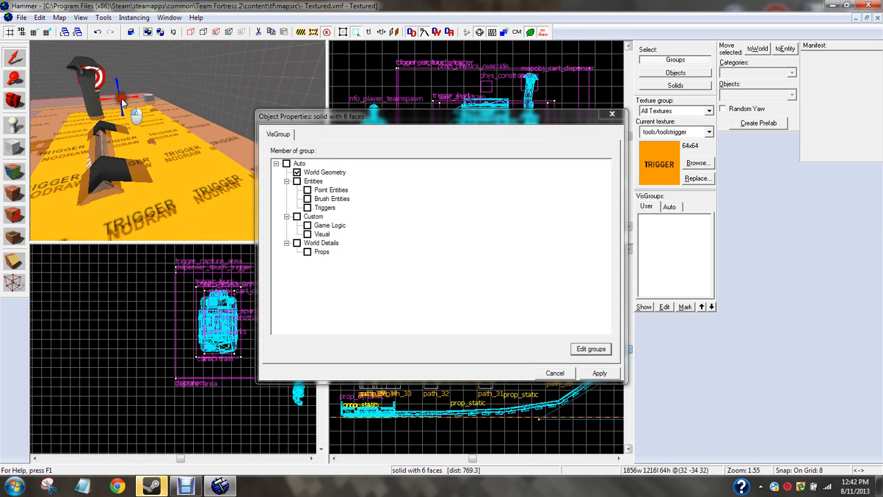
# Enable No Collision until break on the phys_constraint and name it constraint.
pyautogui.click(555, 372)
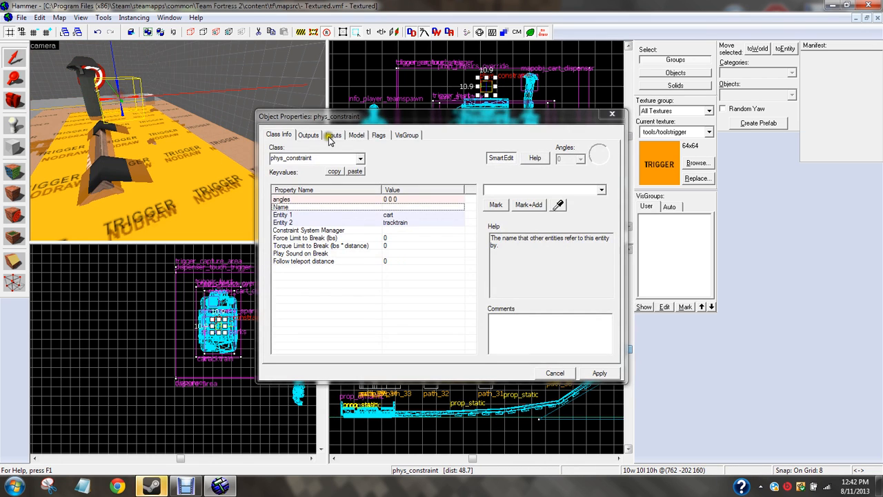
pyautogui.click(378, 134)
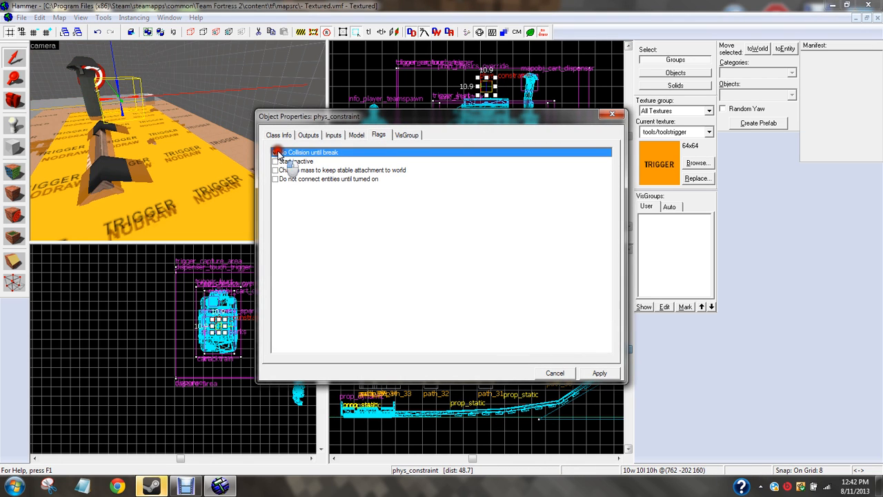
pyautogui.click(276, 152)
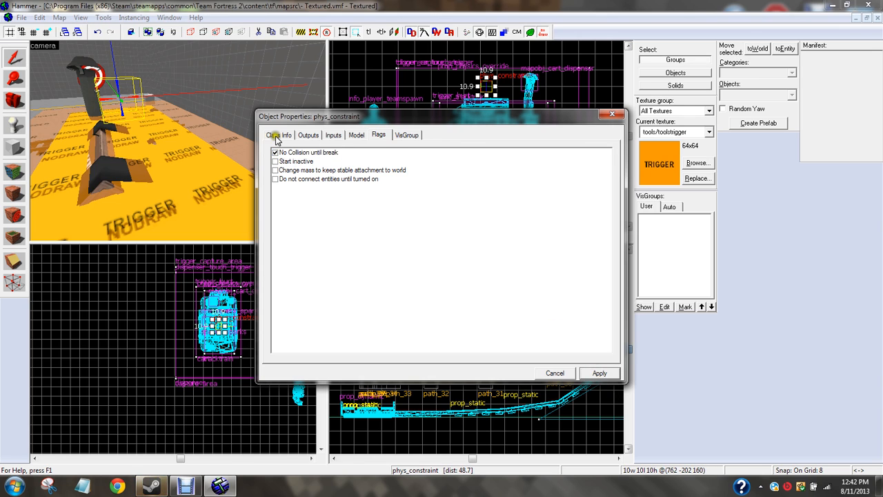
pyautogui.click(278, 133)
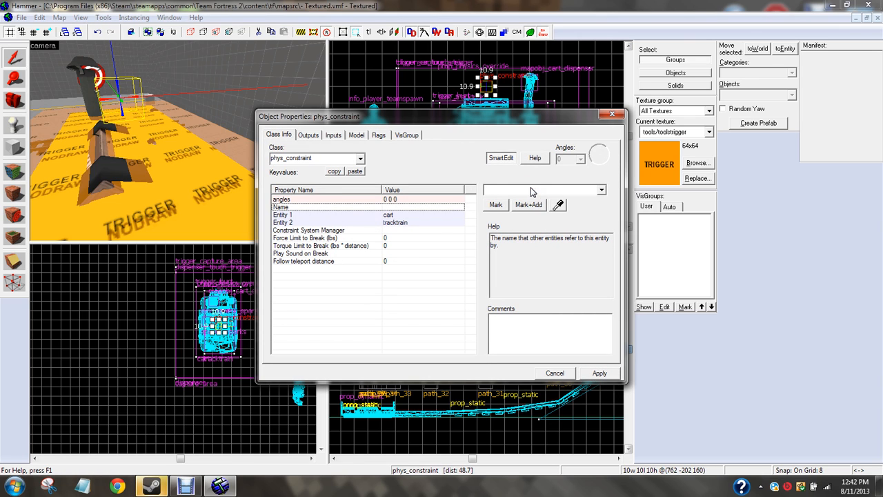
pyautogui.write('con')
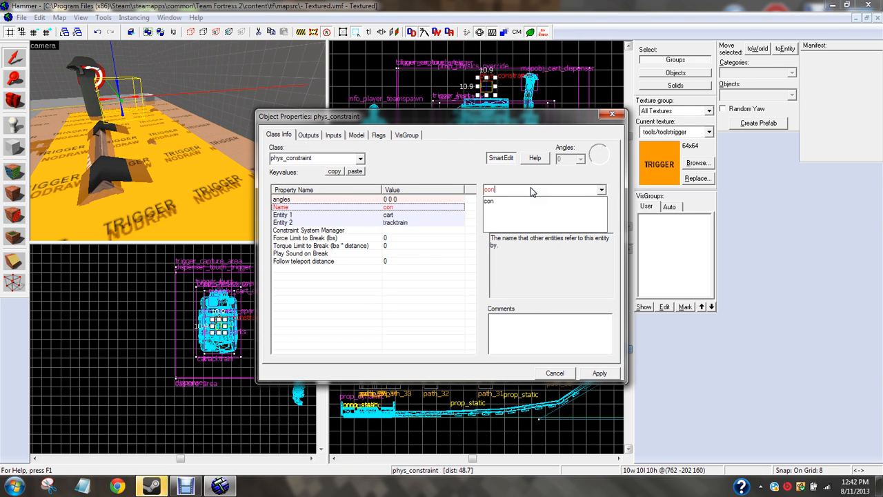
pyautogui.write('str')
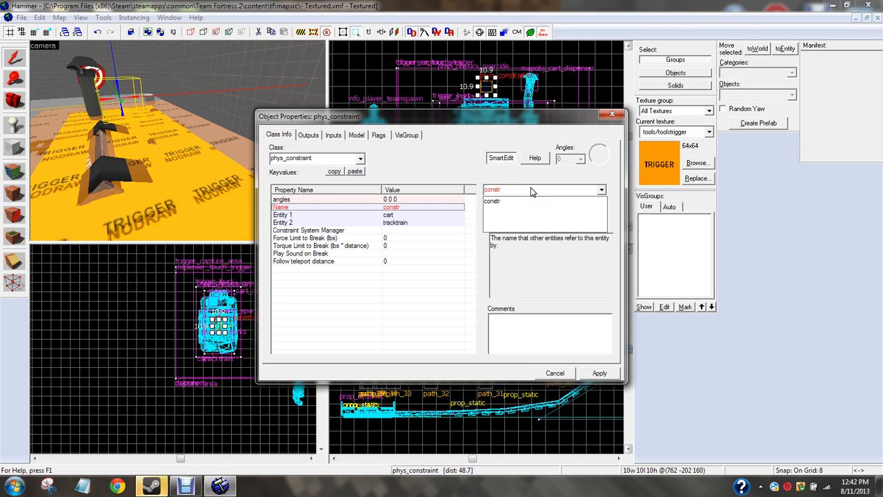
pyautogui.write('aint')
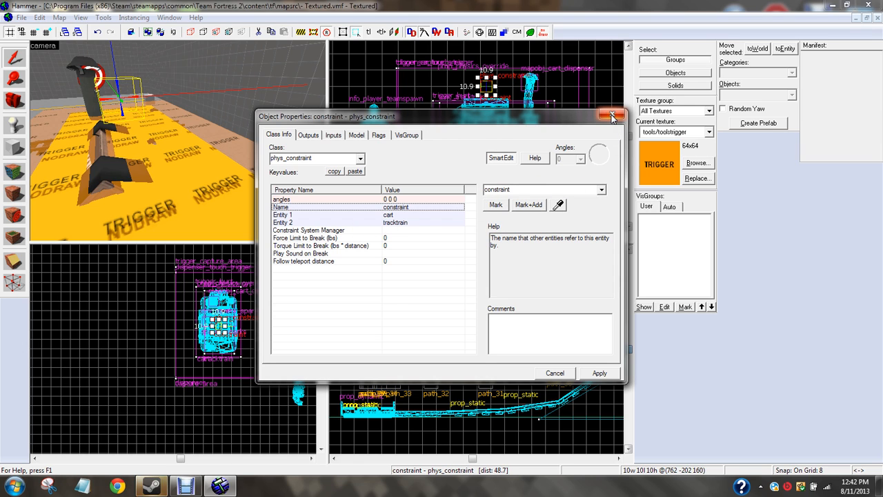
pyautogui.click(612, 115)
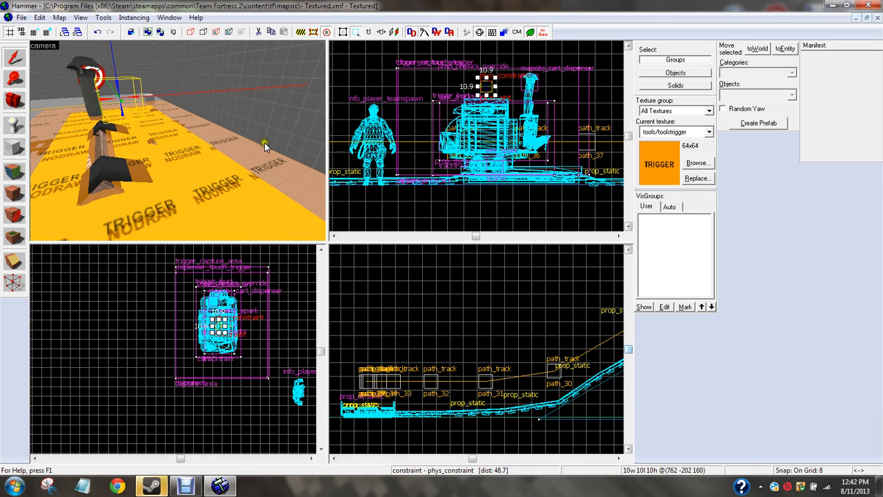
# Switch to pl_moutain.vmf and select its cluster of nine logic entities.
pyautogui.click(22, 17)
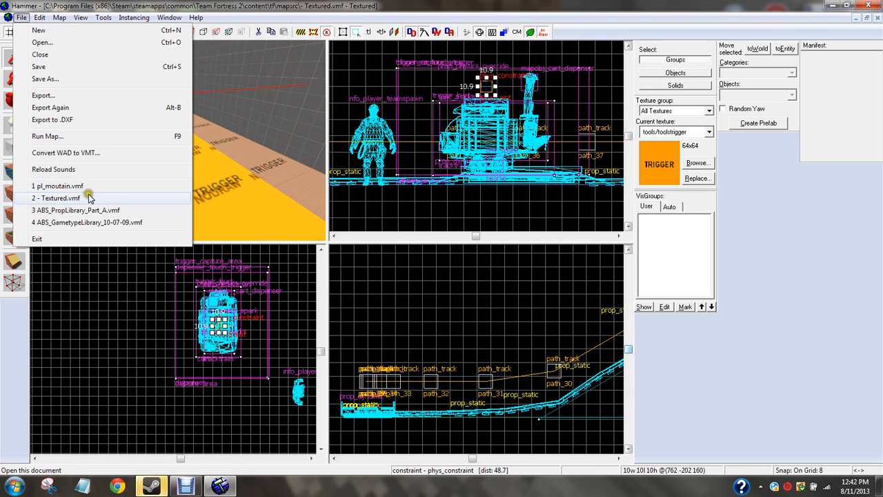
pyautogui.moveTo(93, 187)
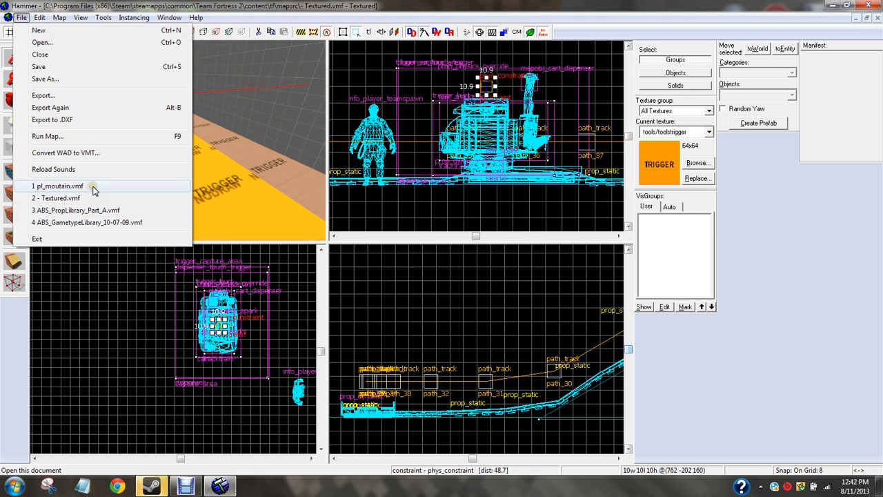
pyautogui.click(58, 186)
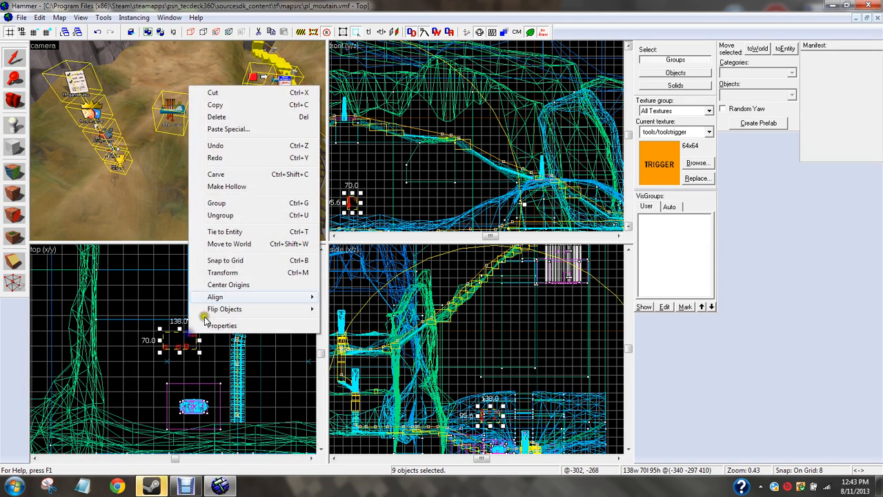
pyautogui.click(238, 114)
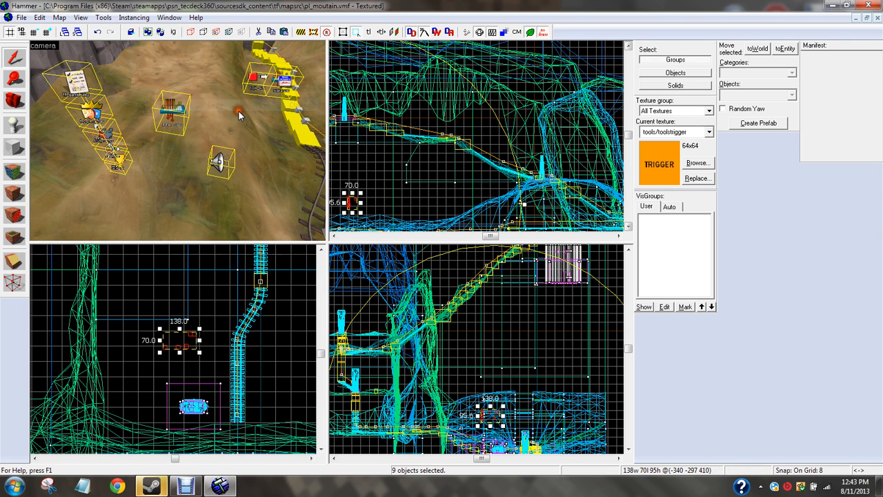
pyautogui.click(22, 17)
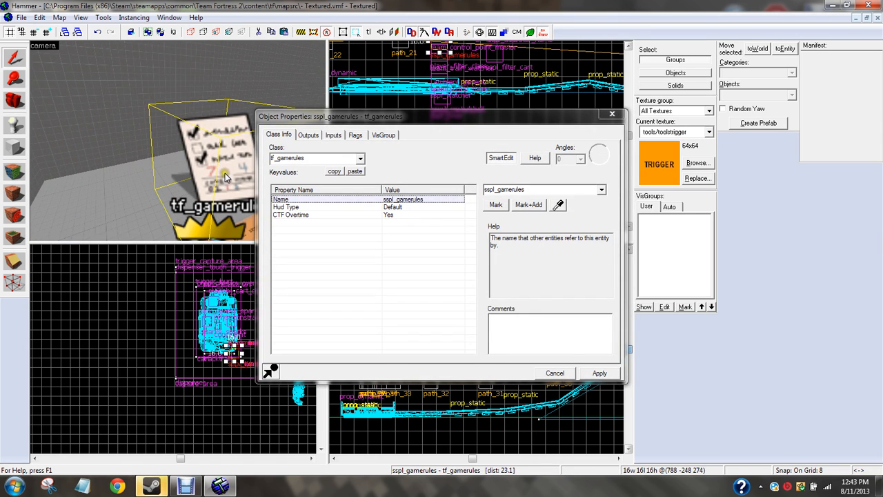
pyautogui.moveTo(324, 179)
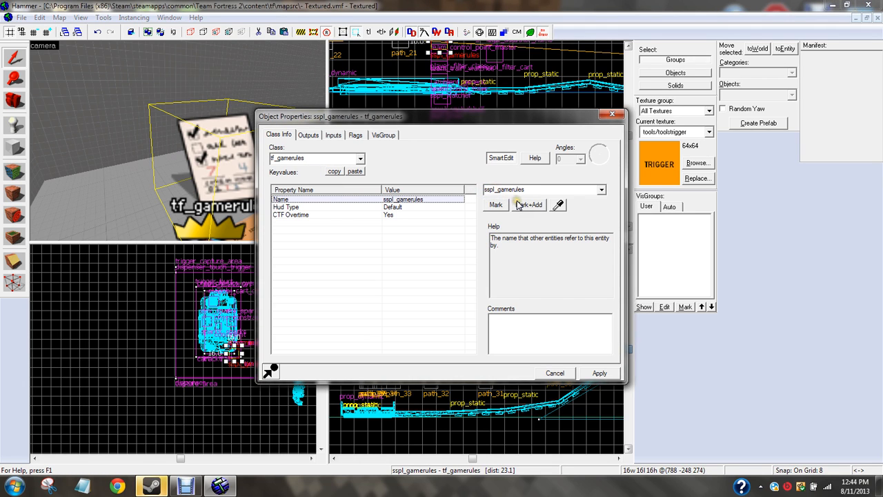
# Rename the pasted tf_gamerules entity to gamerules and check its inputs and flags.
pyautogui.write('gamerules')
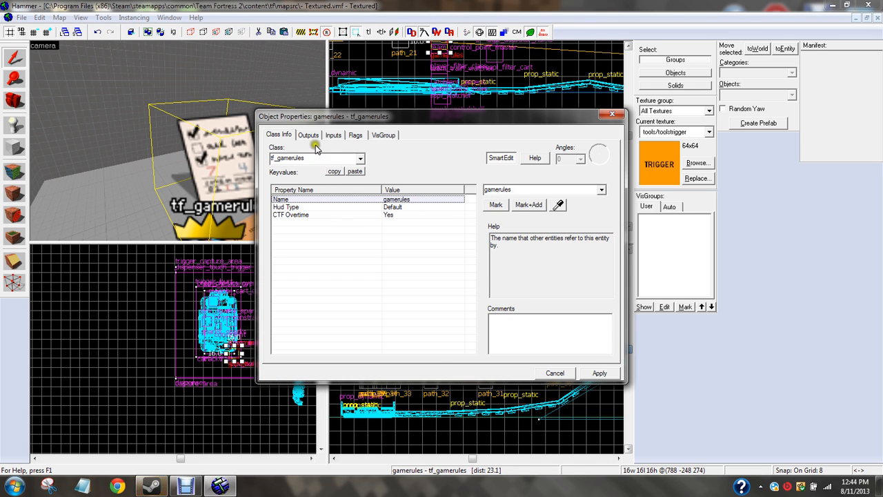
pyautogui.click(333, 134)
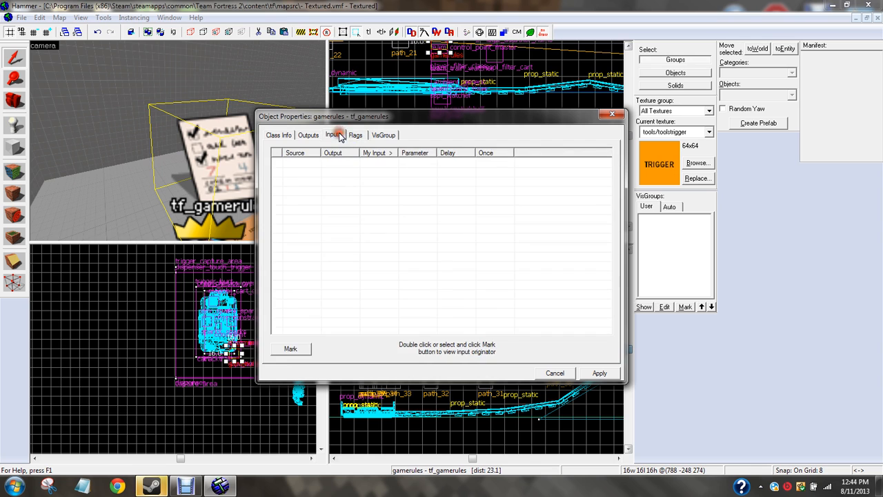
pyautogui.click(334, 134)
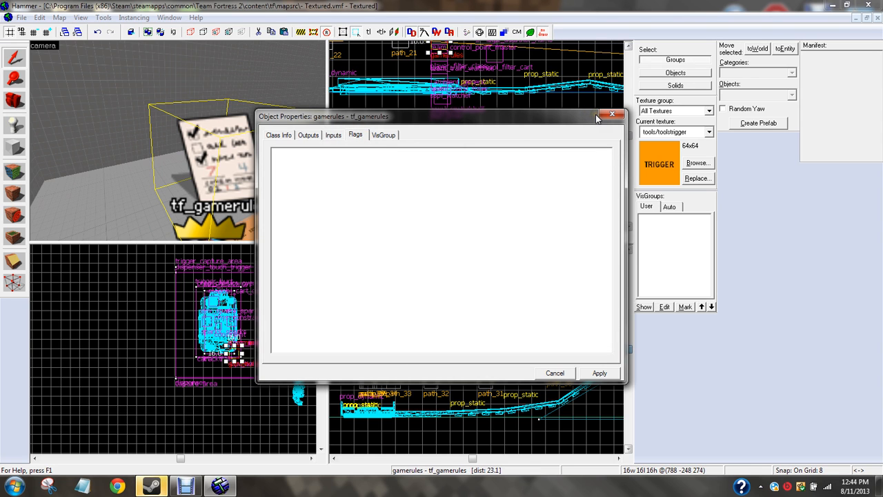
pyautogui.click(21, 17)
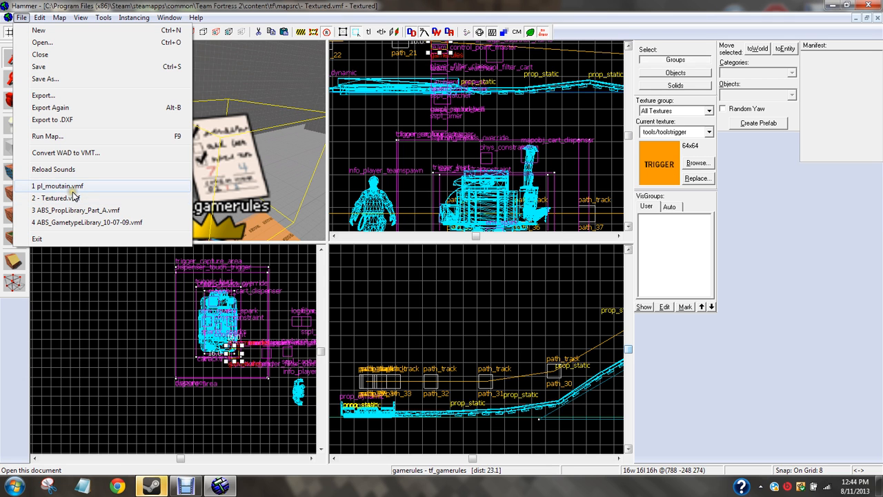
# Review pl_moutain's sspl_watcher and sspl_time_end inputs and outputs, then return to Textured.vmf.
pyautogui.click(58, 186)
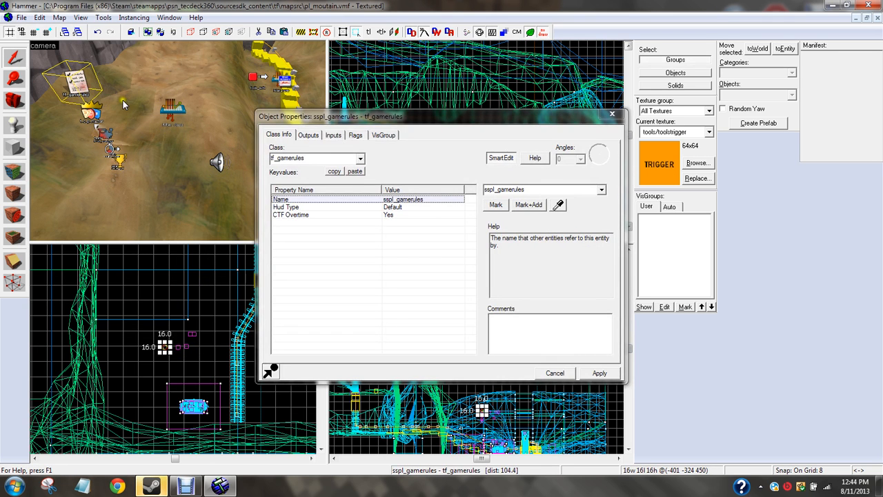
pyautogui.click(332, 135)
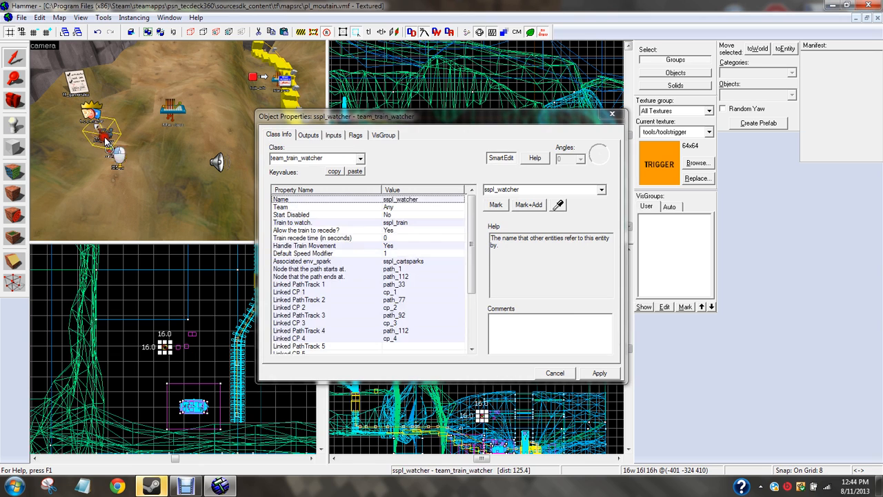
pyautogui.click(333, 134)
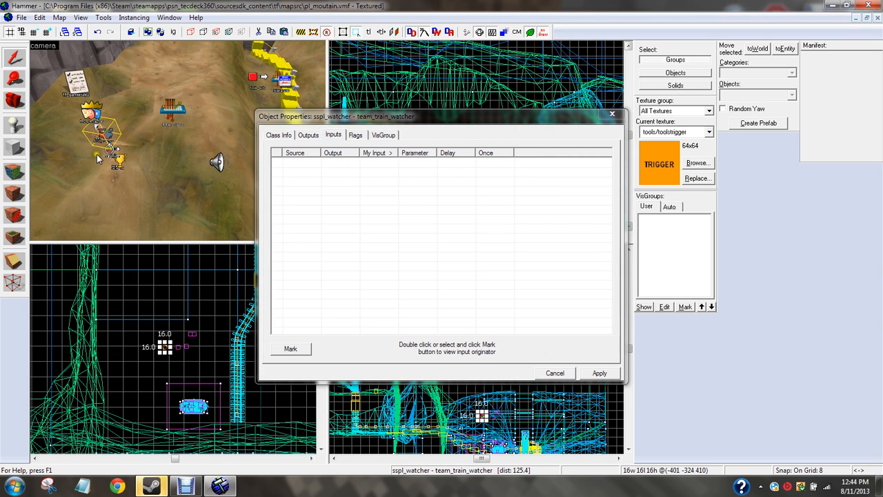
pyautogui.click(309, 134)
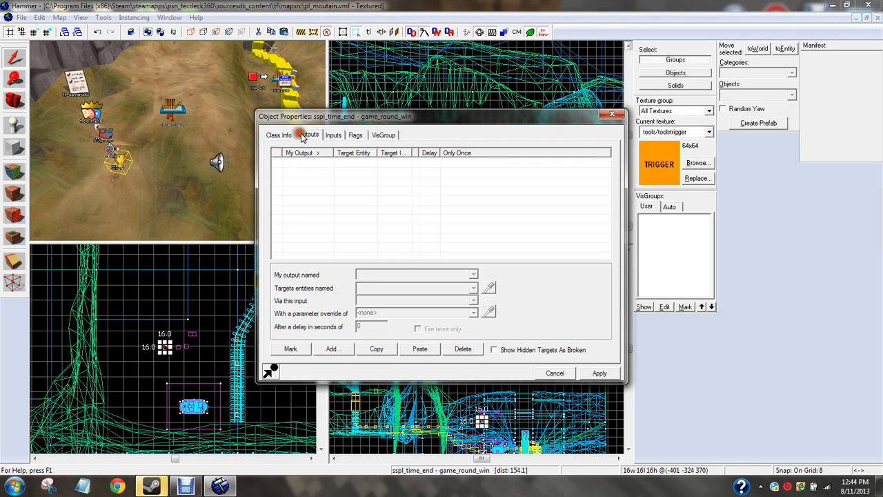
pyautogui.click(333, 134)
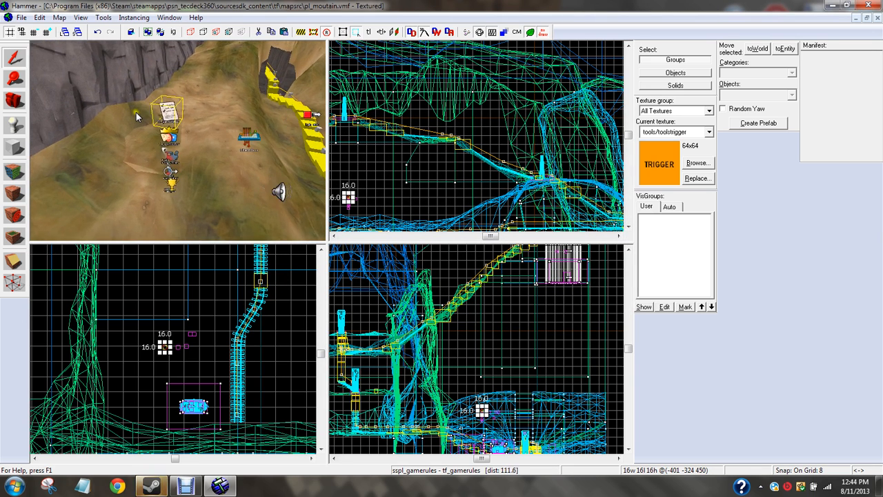
pyautogui.click(22, 17)
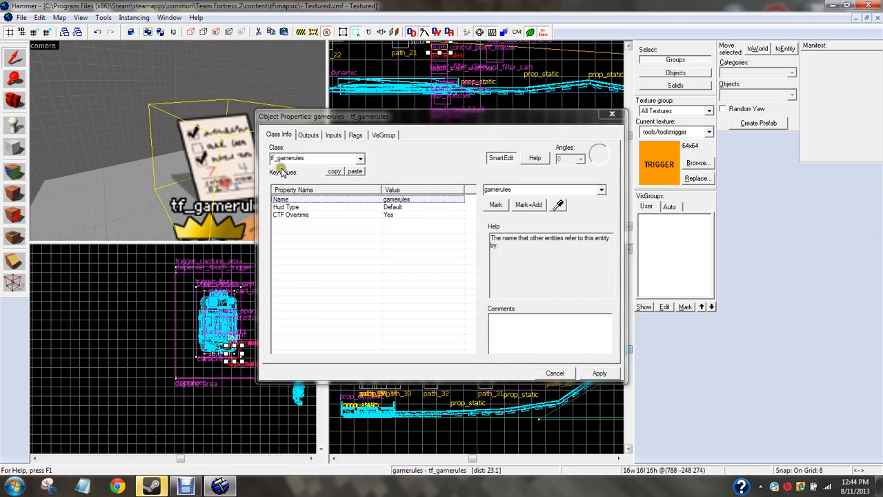
# Check the logic_auto's OnMapSpawn outputs to sspl_gamerules and open the tf_gamerules properties.
pyautogui.click(308, 135)
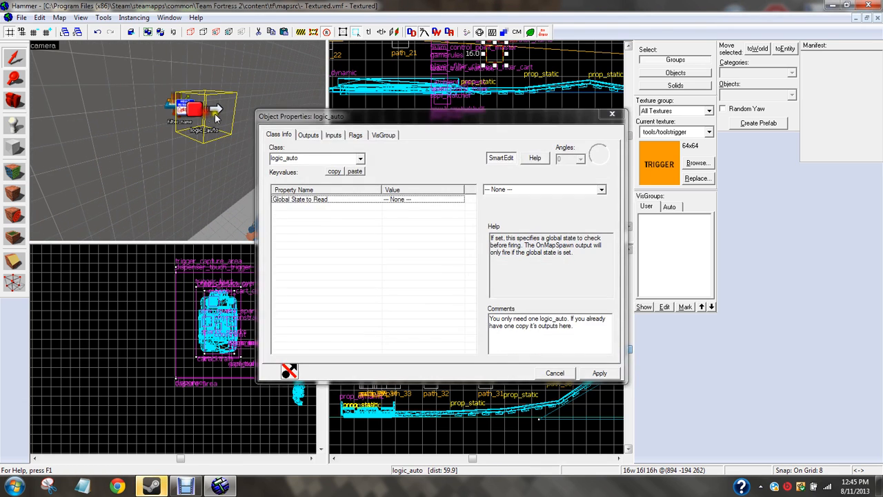
pyautogui.click(308, 135)
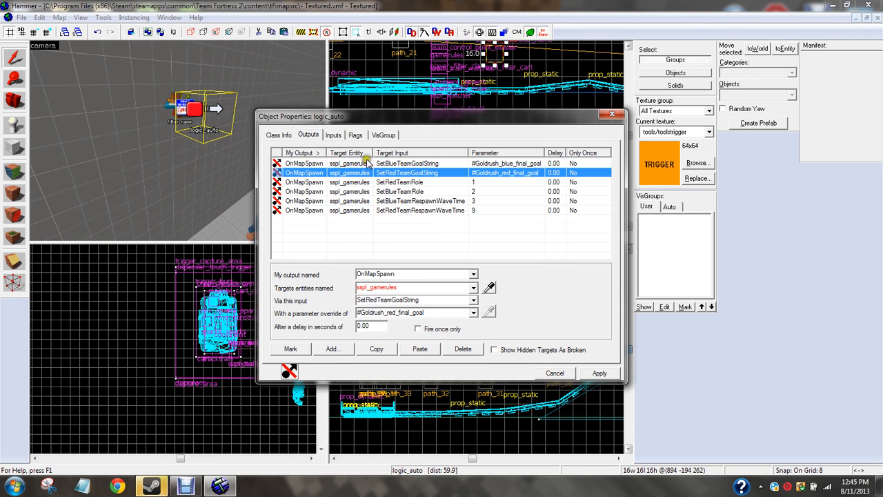
pyautogui.click(554, 373)
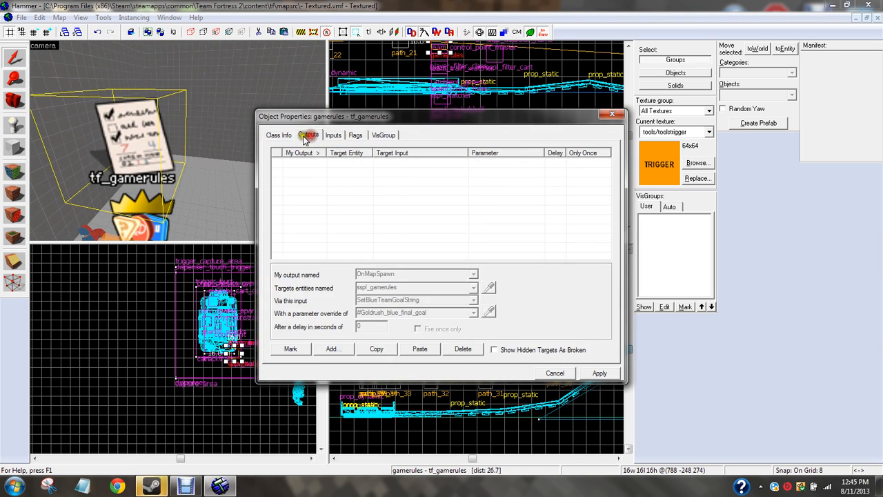
pyautogui.click(278, 135)
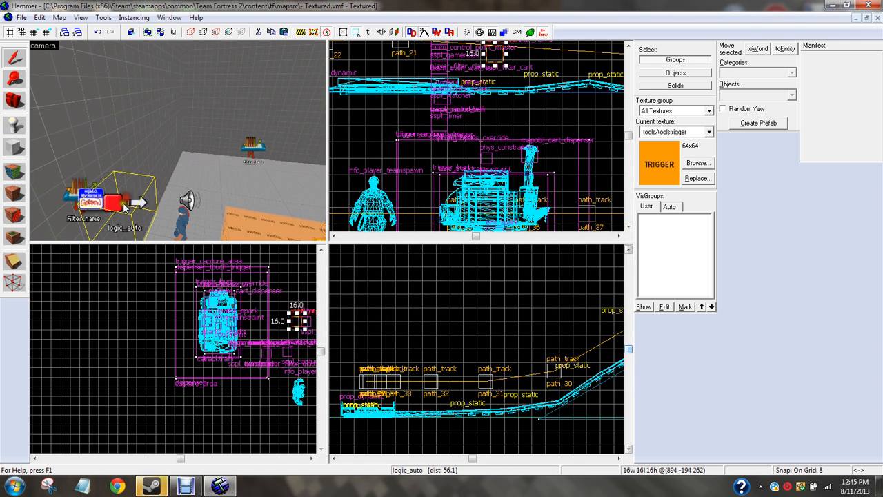
pyautogui.doubleClick(125, 207)
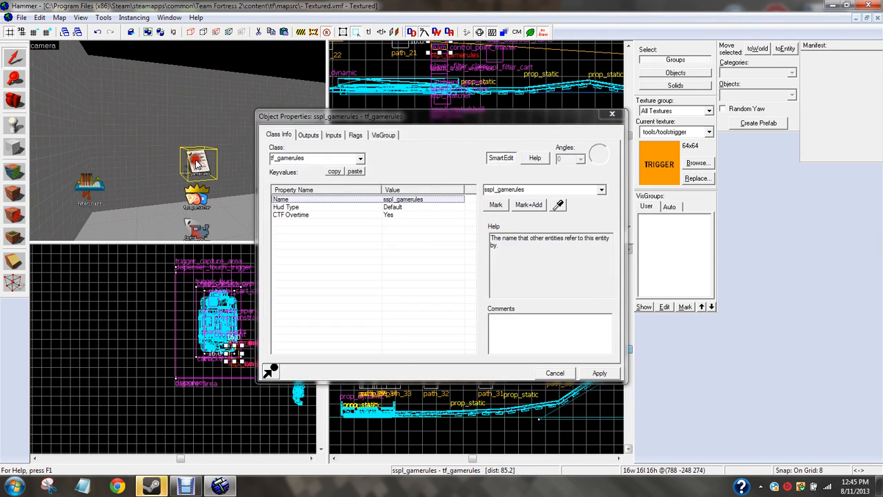
# Review team_control_point_master flags and keyvalues: Red restricted from winning, per-point scoring.
pyautogui.click(308, 134)
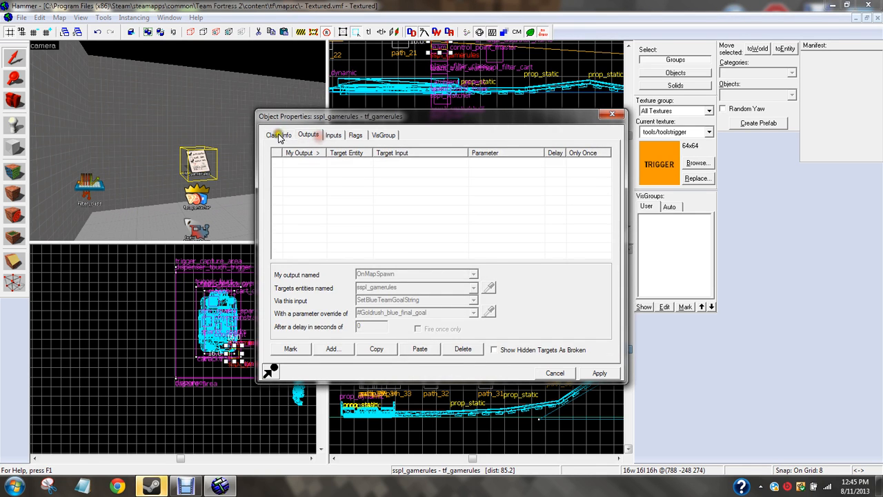
pyautogui.click(279, 135)
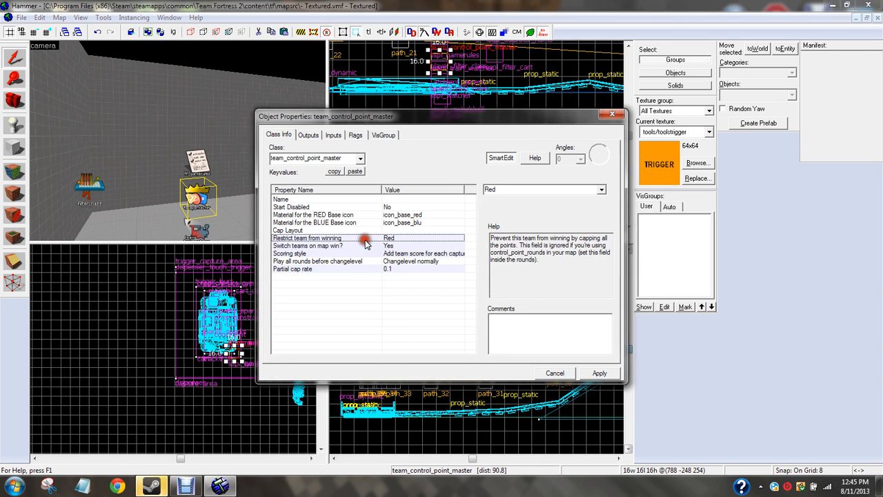
pyautogui.click(356, 134)
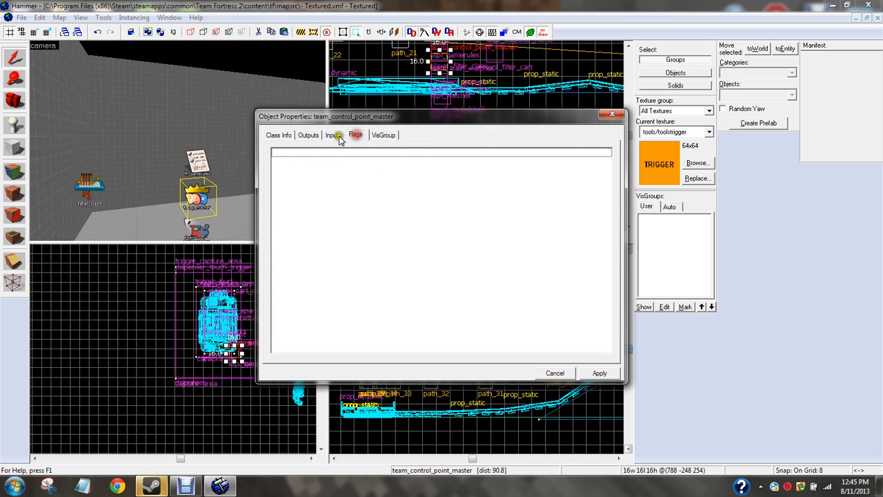
pyautogui.click(279, 135)
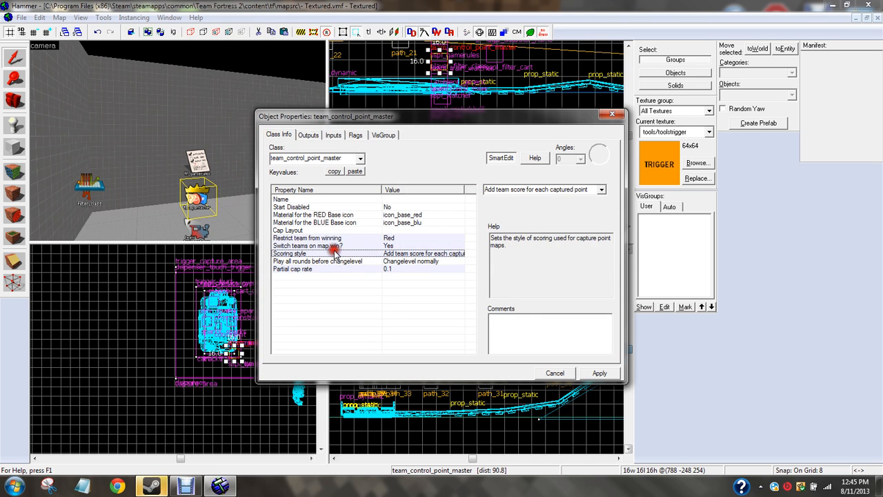
pyautogui.moveTo(338, 257)
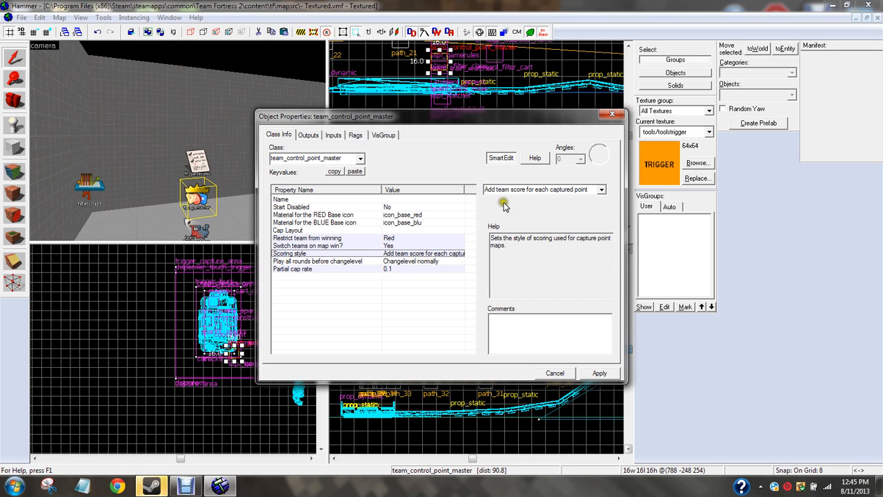
pyautogui.click(292, 268)
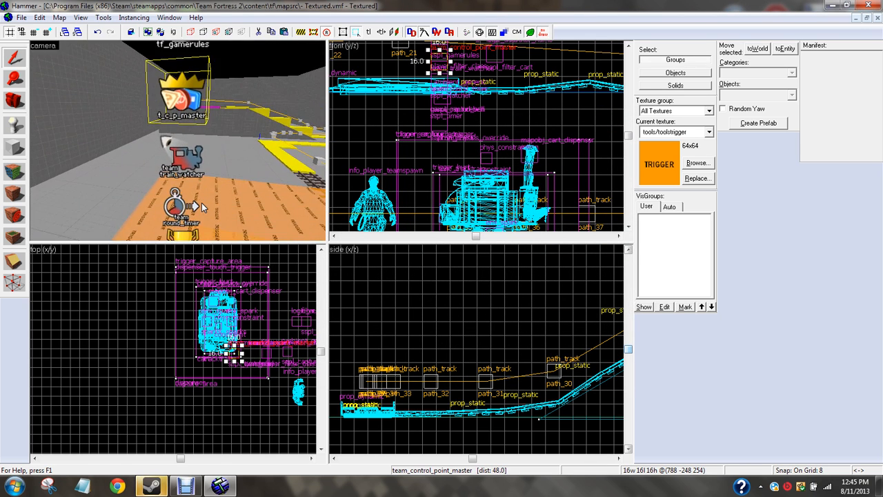
# Set the sspl_watcher train watcher's Train to watch to tracktrain and apply.
pyautogui.doubleClick(183, 166)
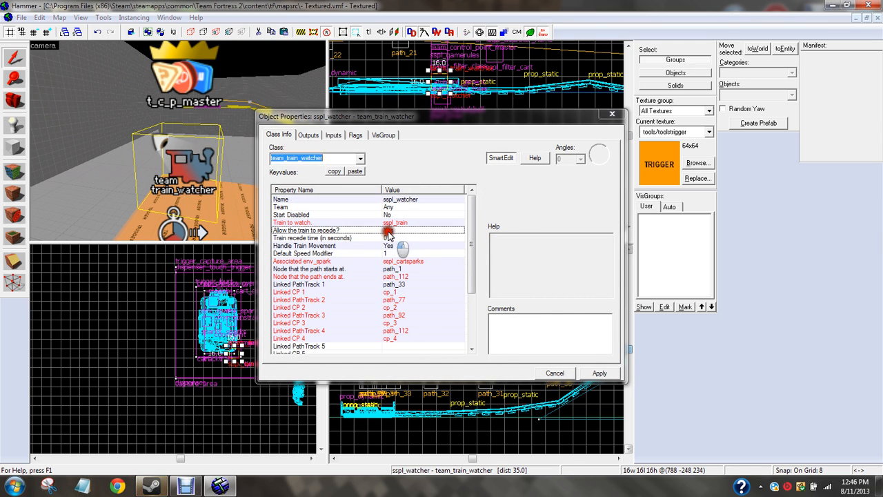
pyautogui.click(600, 190)
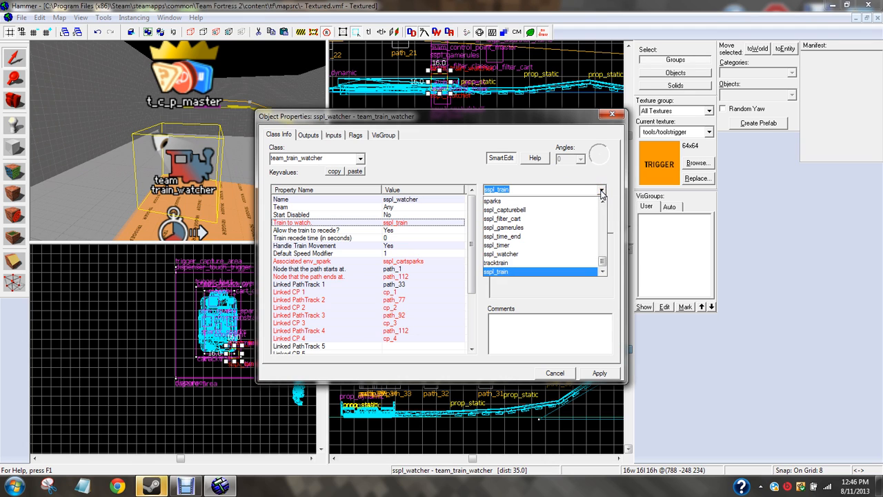
pyautogui.click(495, 262)
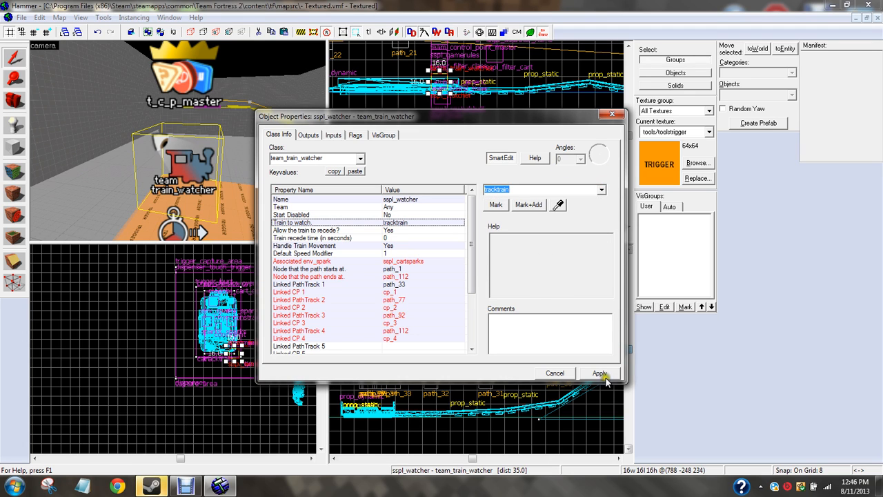
pyautogui.click(301, 261)
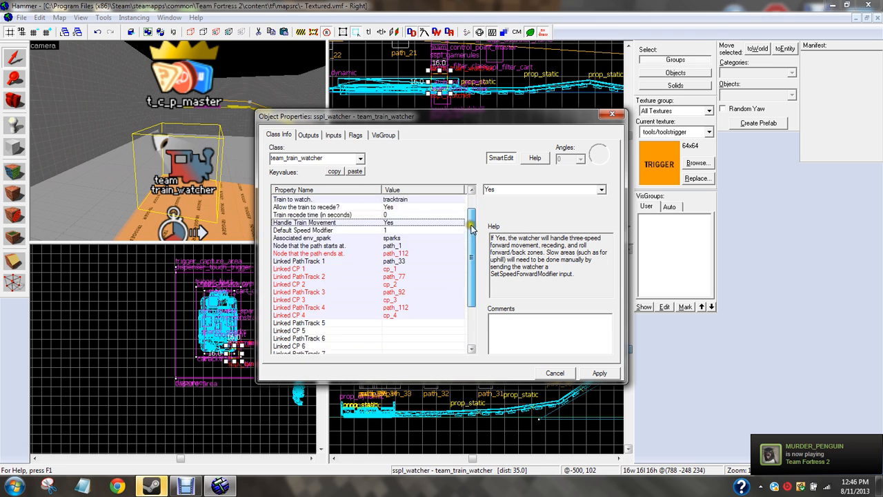
# Review the watcher's inputs and path end node setting, then bring up sspl_timer's properties.
pyautogui.click(309, 135)
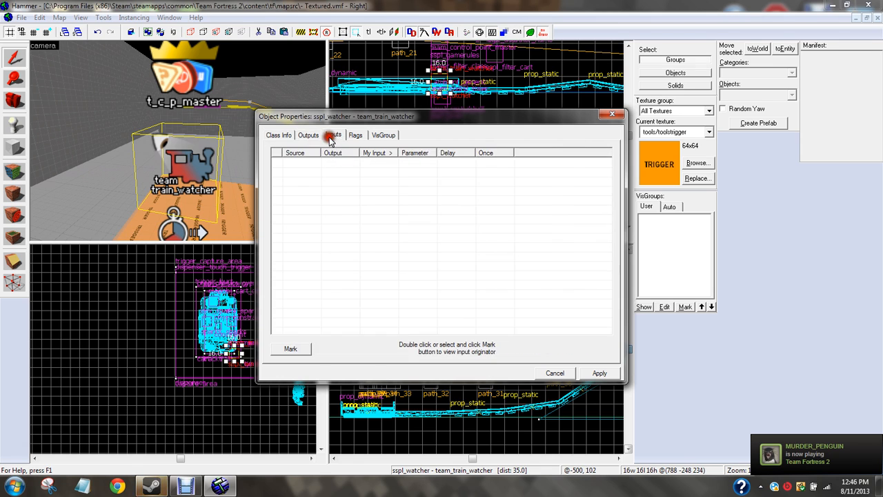
pyautogui.click(278, 134)
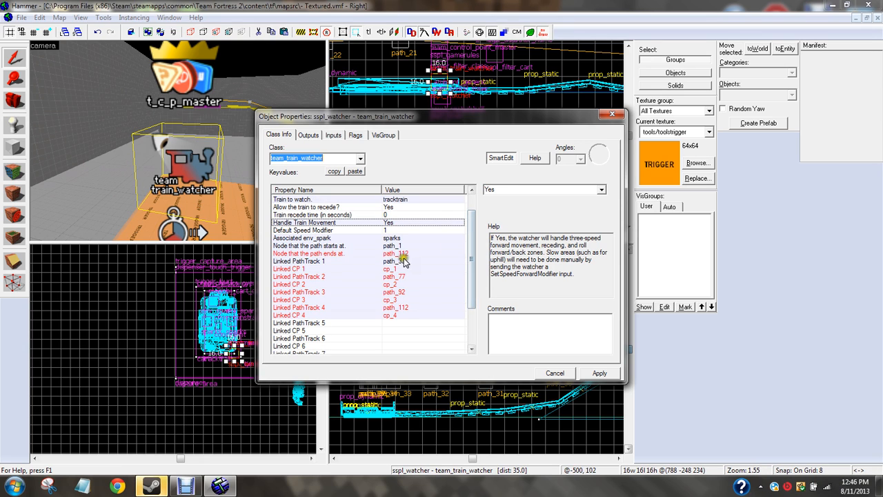
pyautogui.click(309, 253)
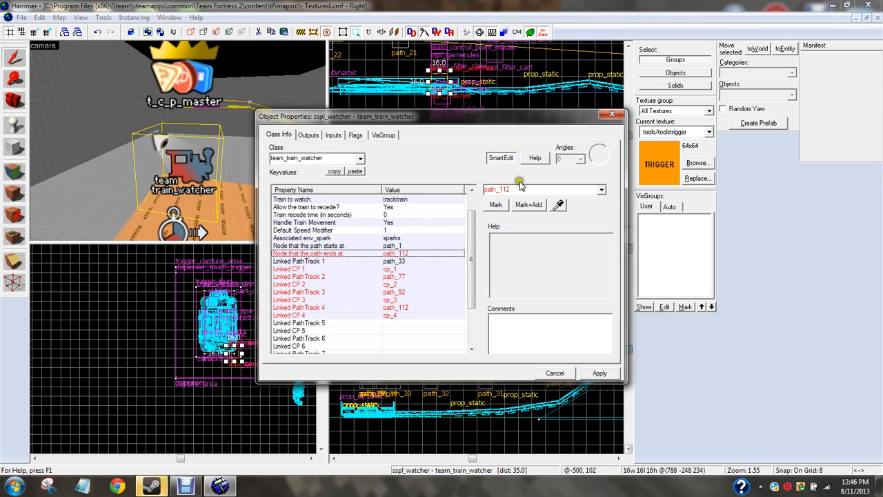
pyautogui.click(555, 373)
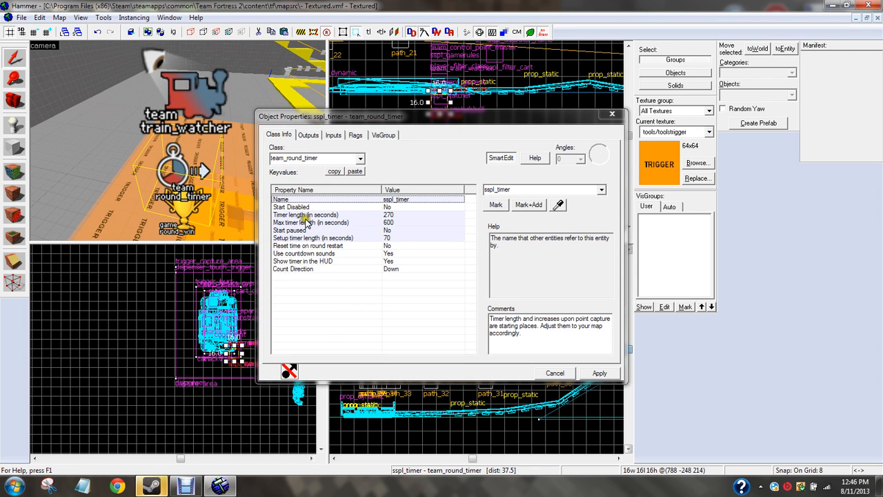
# Review sspl_timer's setup length and OnFinished RoundWin output to sspl_time_end, ending on Outputs.
pyautogui.click(312, 238)
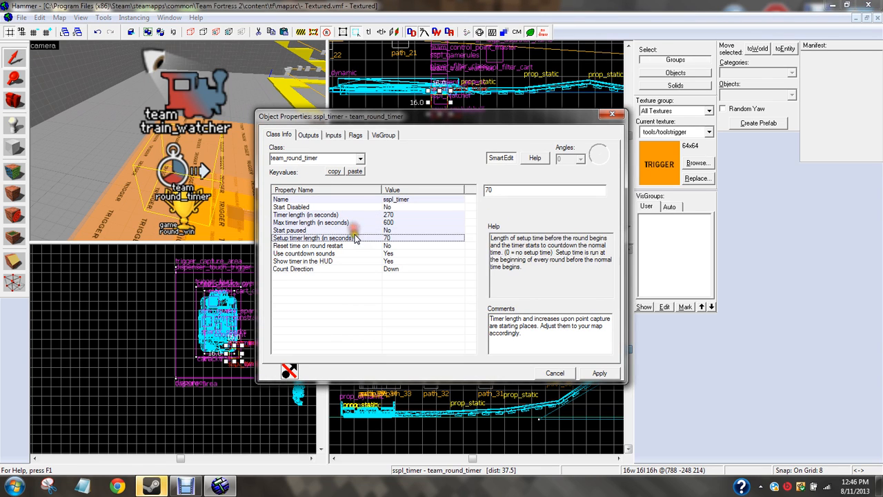
pyautogui.click(309, 135)
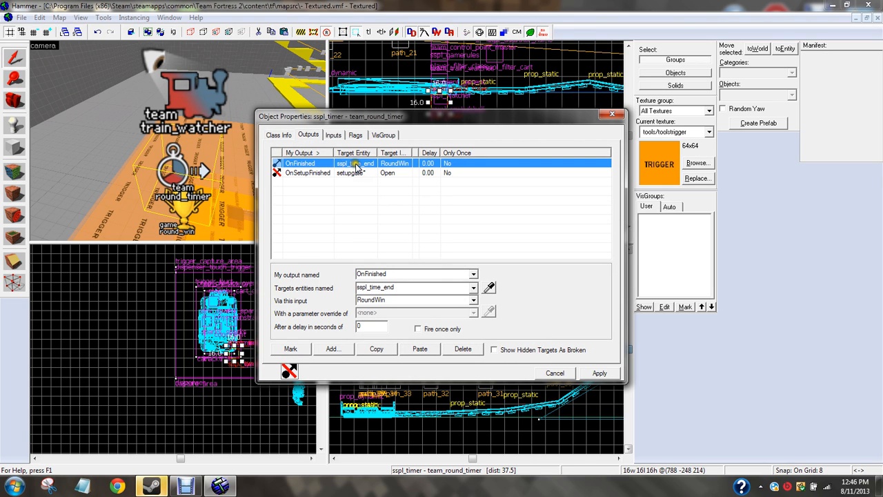
pyautogui.moveTo(370, 173)
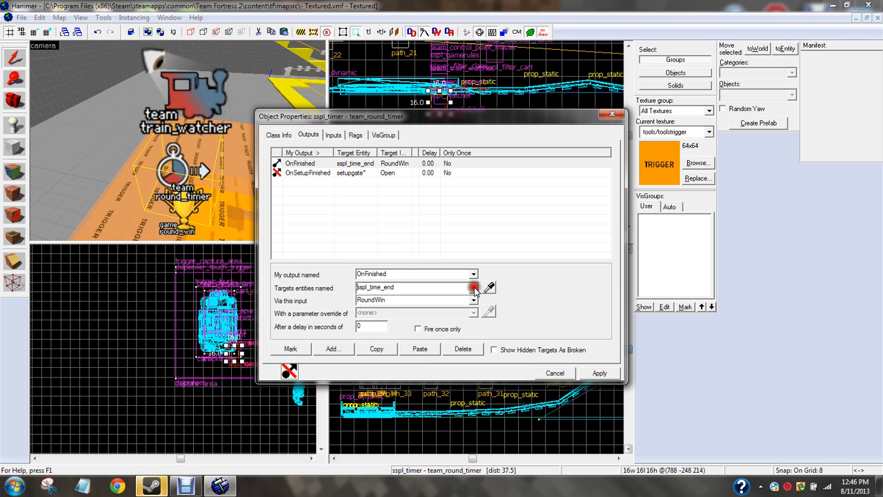
pyautogui.click(333, 135)
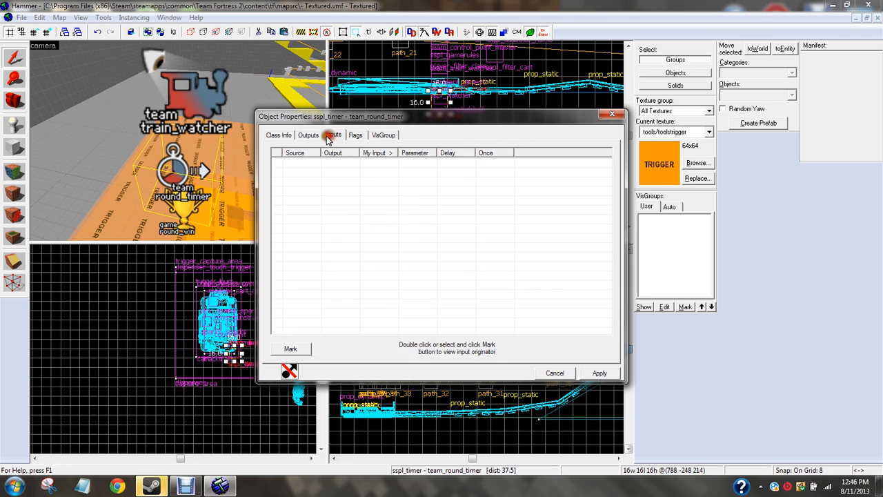
pyautogui.click(309, 134)
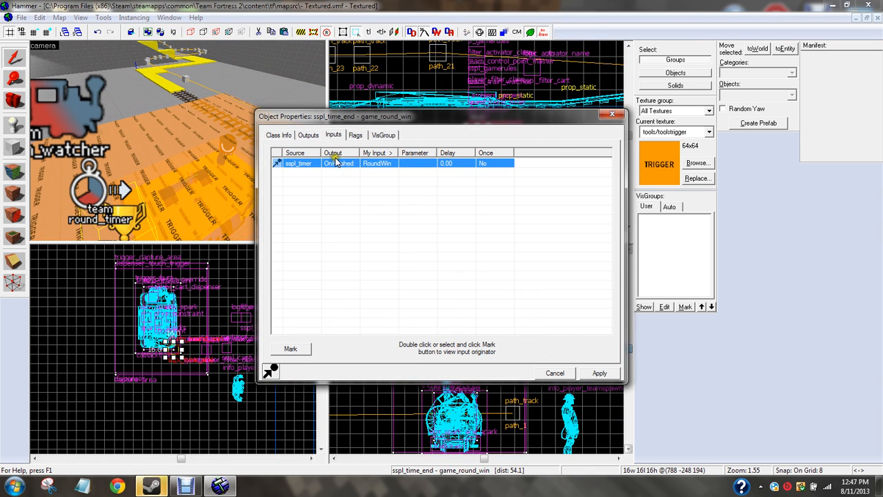
pyautogui.click(279, 135)
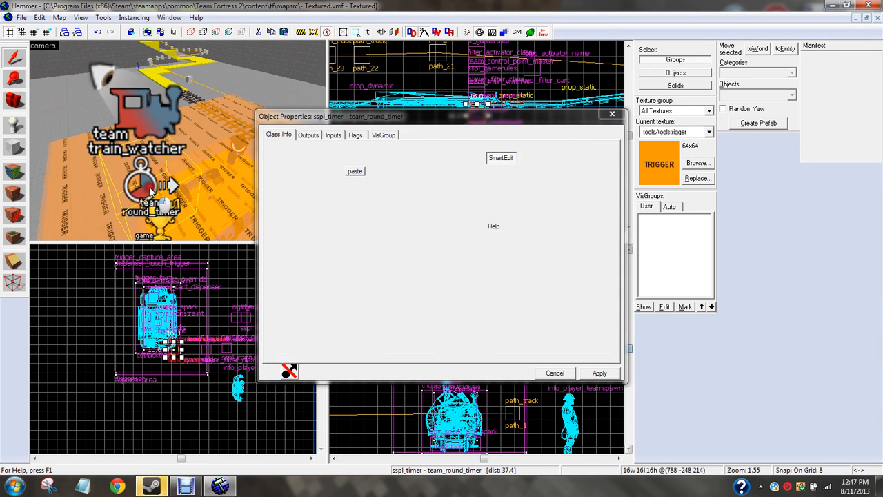
pyautogui.click(309, 134)
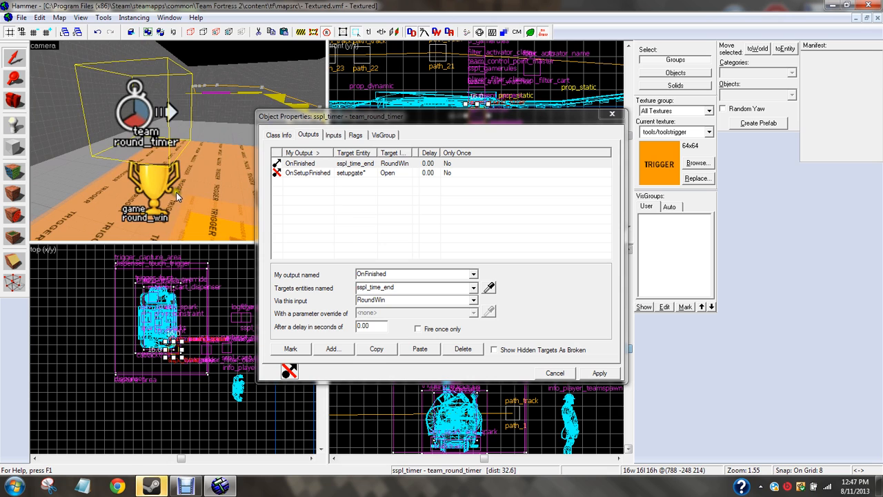
# Check sspl_time_end's winning team, then inspect sspl_timer's OnSetupFinished output opening setupgate*.
pyautogui.click(278, 134)
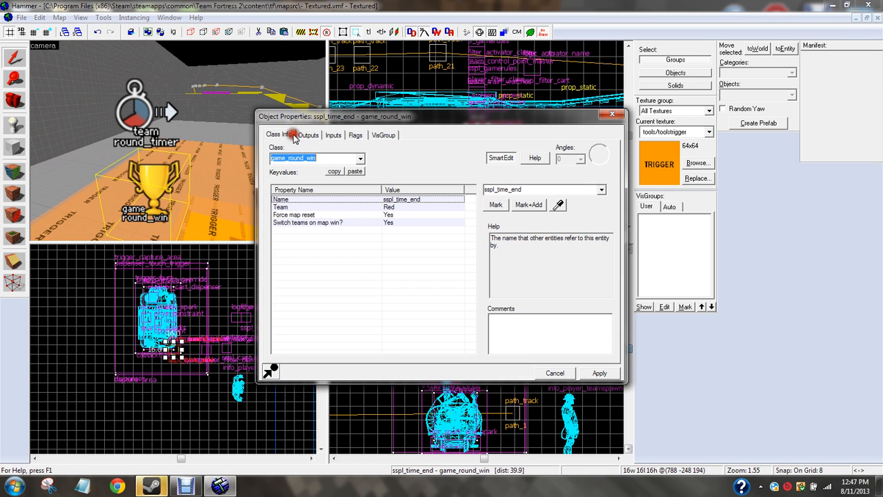
pyautogui.click(324, 207)
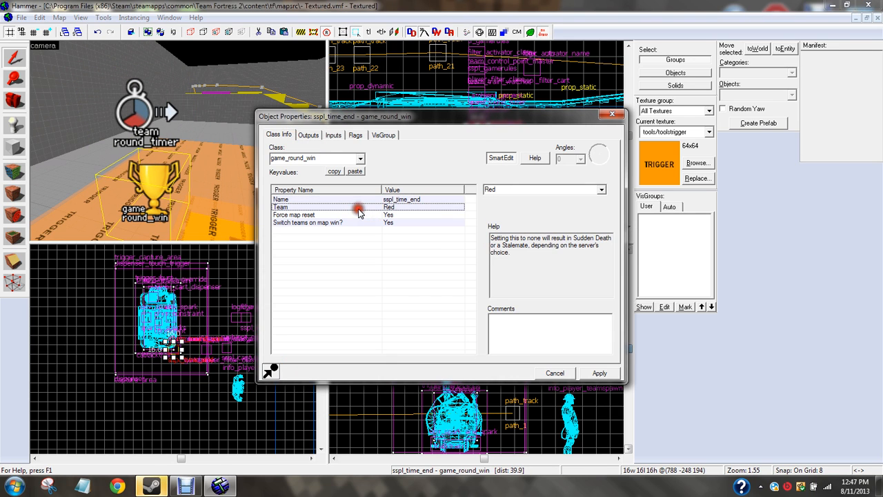
pyautogui.click(308, 223)
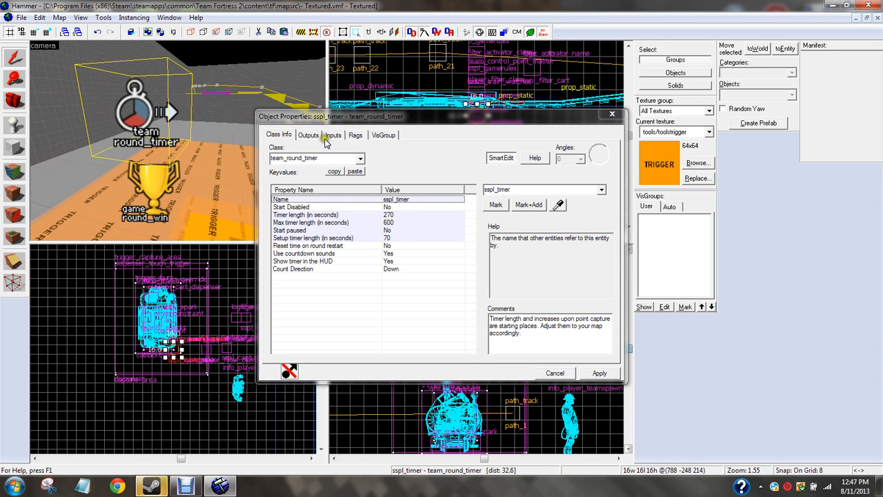
pyautogui.click(308, 134)
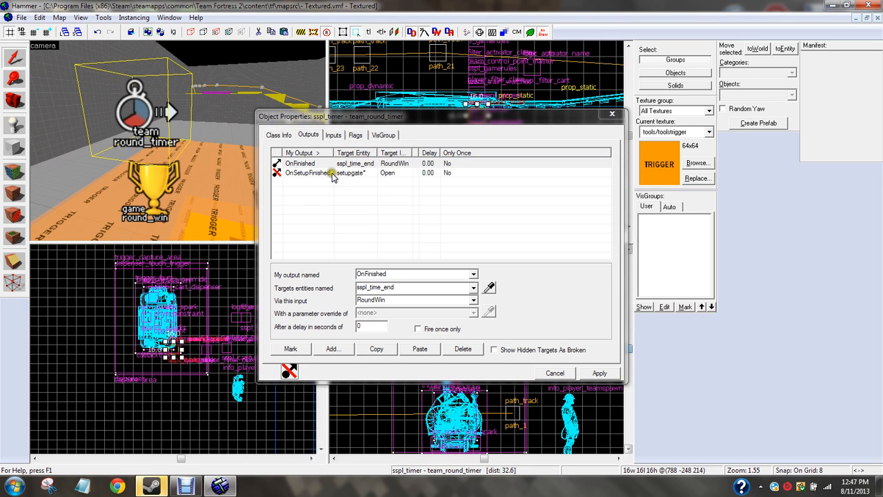
pyautogui.moveTo(349, 187)
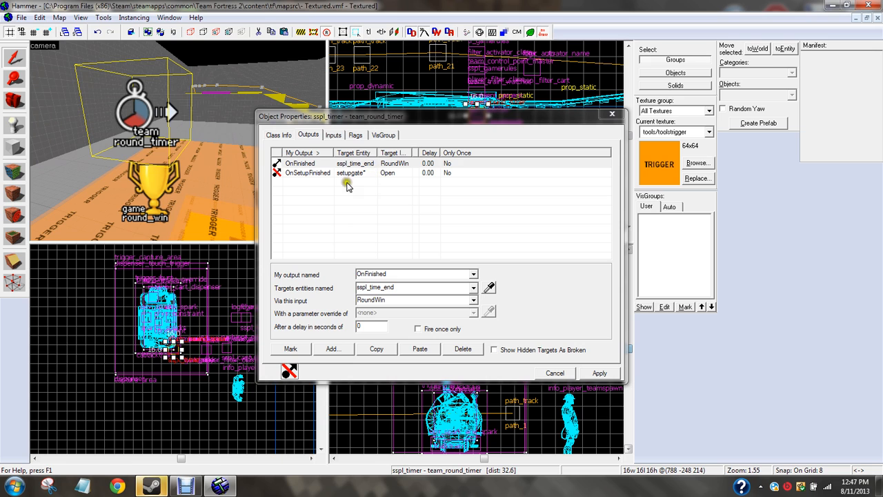
pyautogui.click(307, 172)
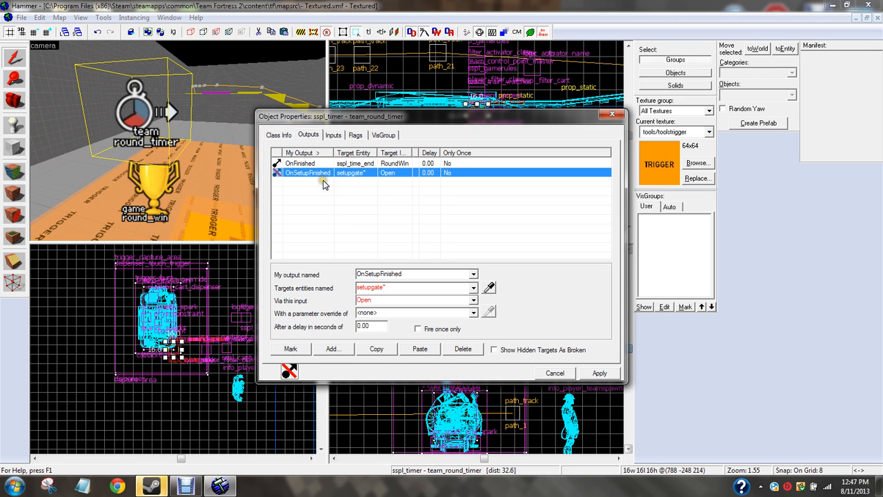
pyautogui.moveTo(372, 190)
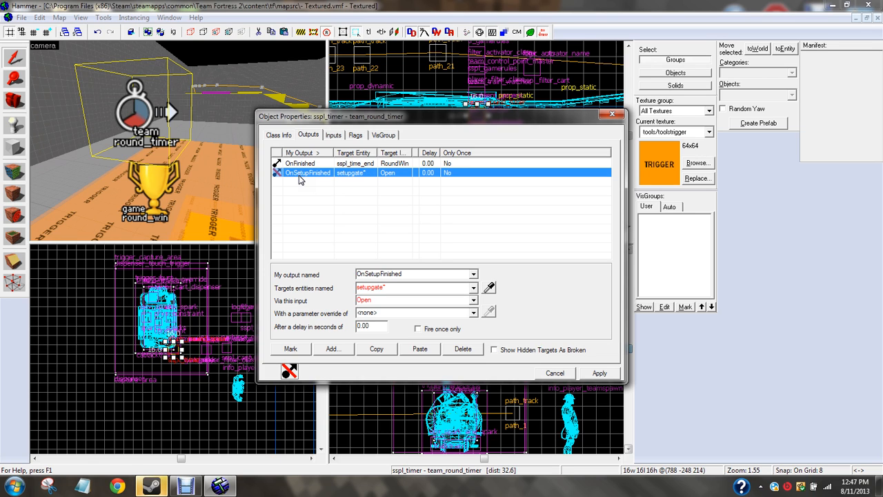
pyautogui.moveTo(374, 181)
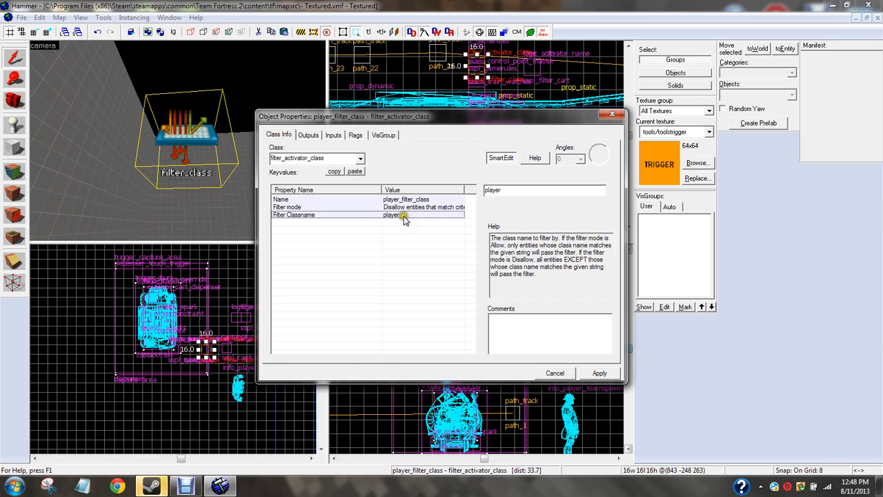
# Give the trigger_hurt the Filter Name player_filter_class and confirm.
pyautogui.click(308, 134)
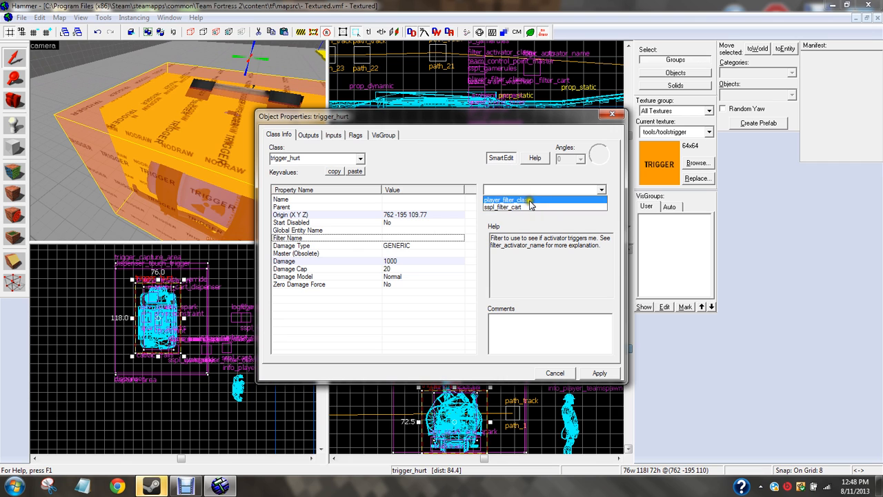
pyautogui.click(510, 200)
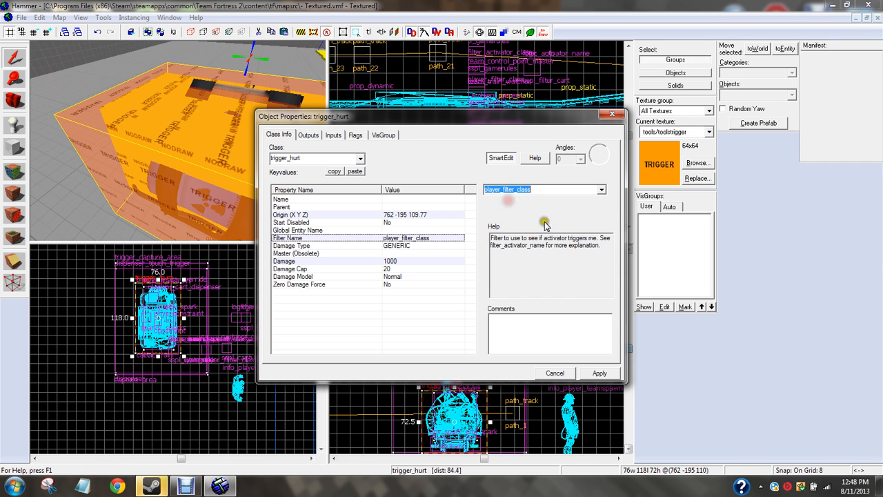
pyautogui.click(555, 372)
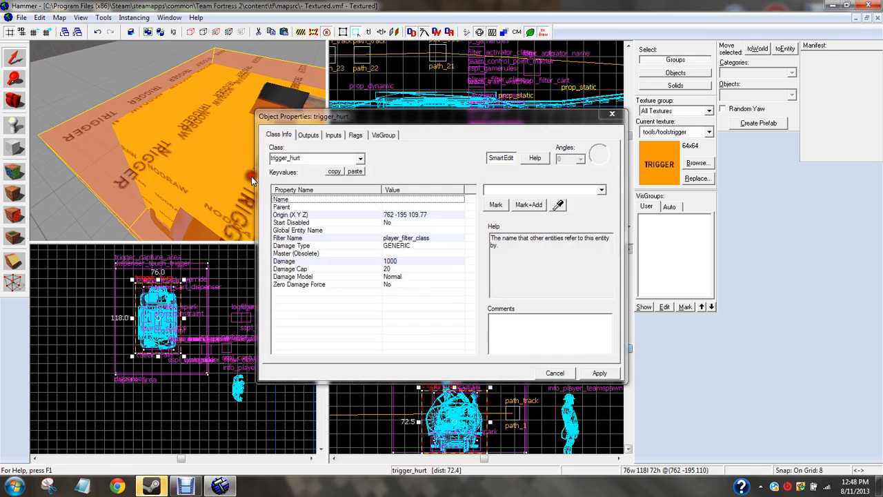
# Review sspl_capturebell's Hud.EndRoundScored sound and its flags, then select the logic_auto.
pyautogui.click(555, 372)
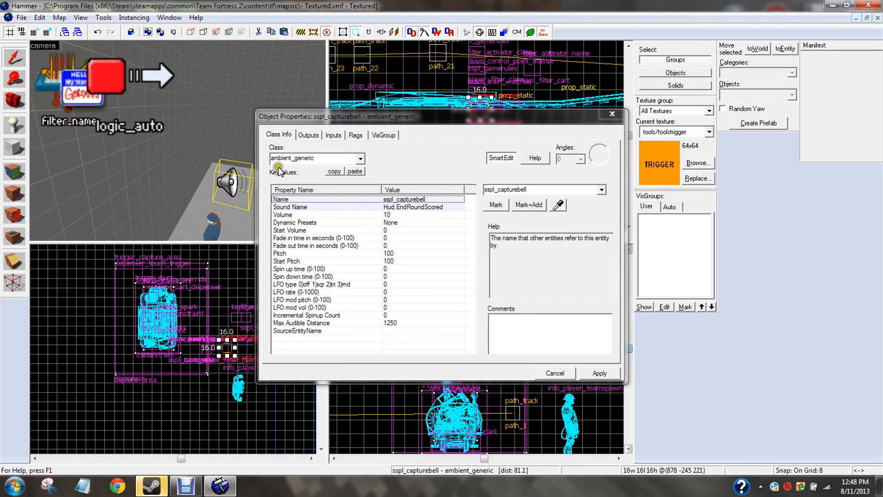
pyautogui.moveTo(243, 183)
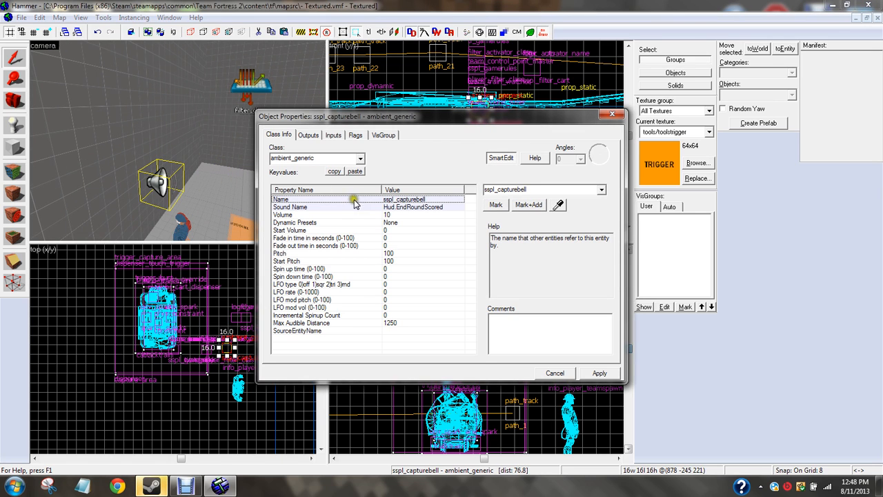
pyautogui.click(290, 207)
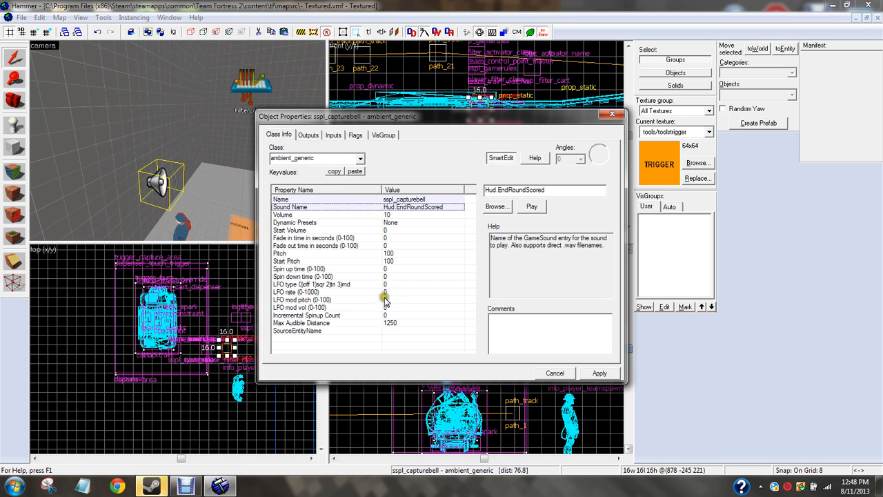
pyautogui.click(356, 135)
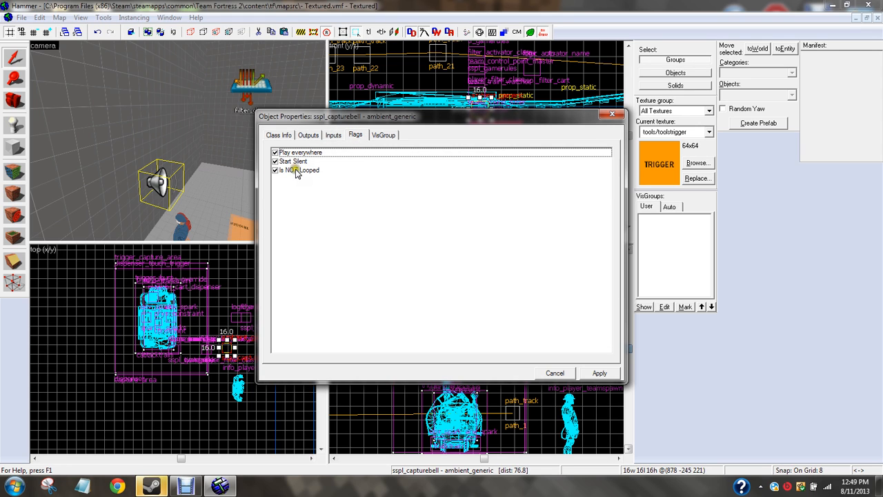
pyautogui.click(300, 169)
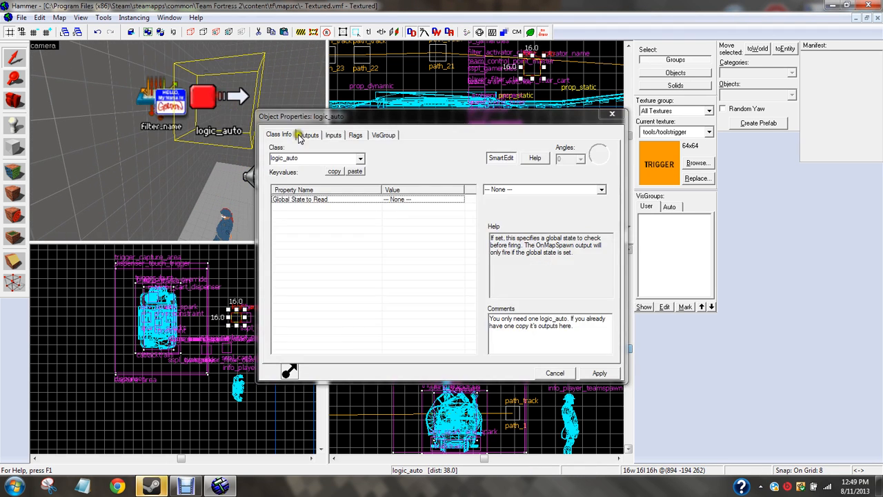
# Review logic_auto's OnMapSpawn outputs to sspl_gamerules: blue/red goal strings and respawn wave times.
pyautogui.click(308, 135)
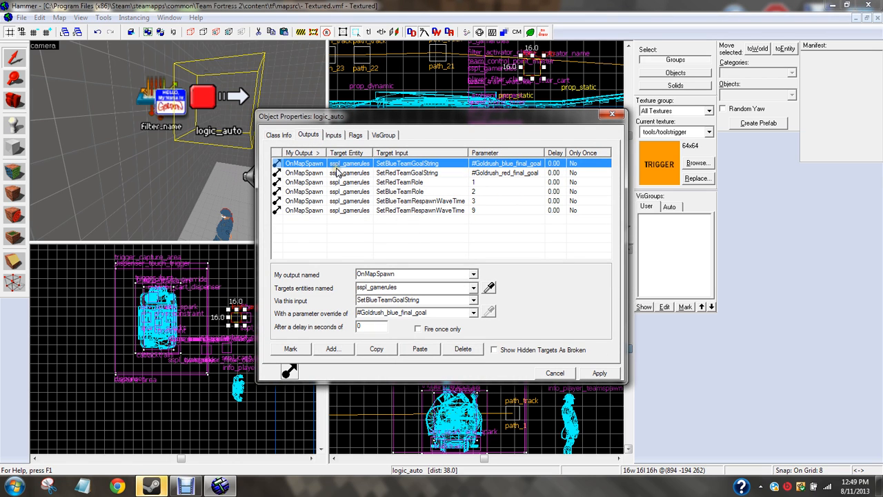
pyautogui.moveTo(364, 171)
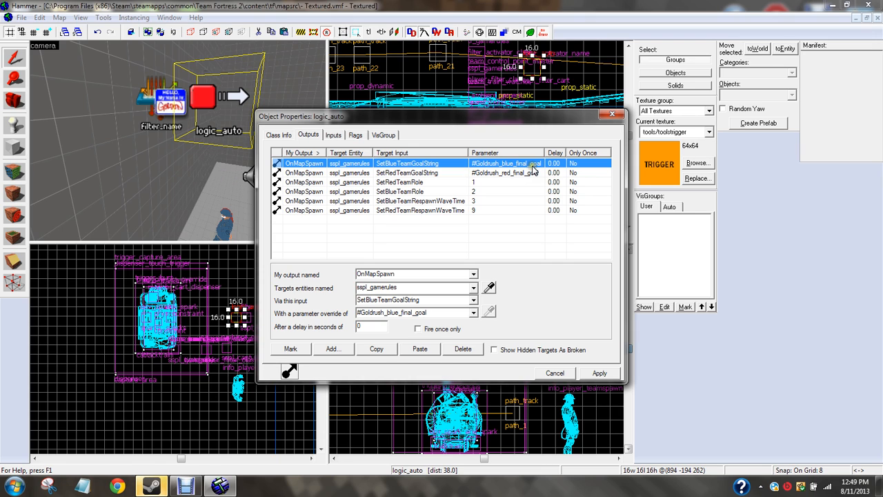
pyautogui.moveTo(496, 172)
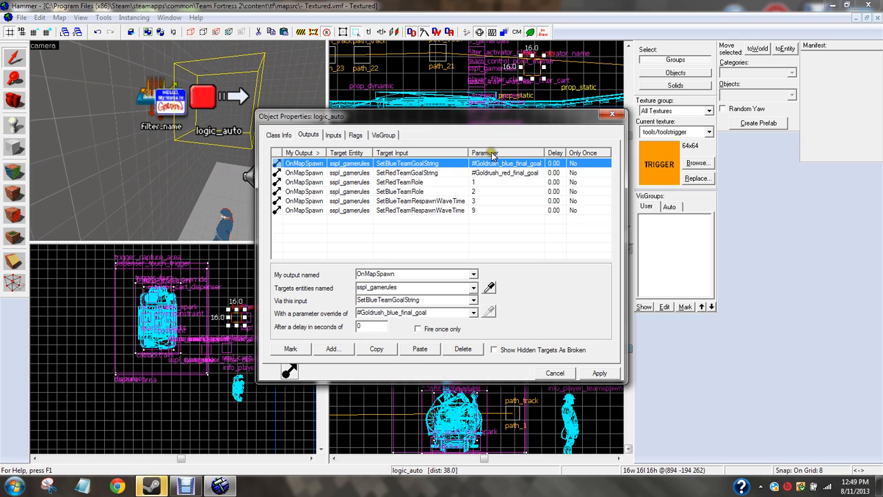
pyautogui.moveTo(487, 211)
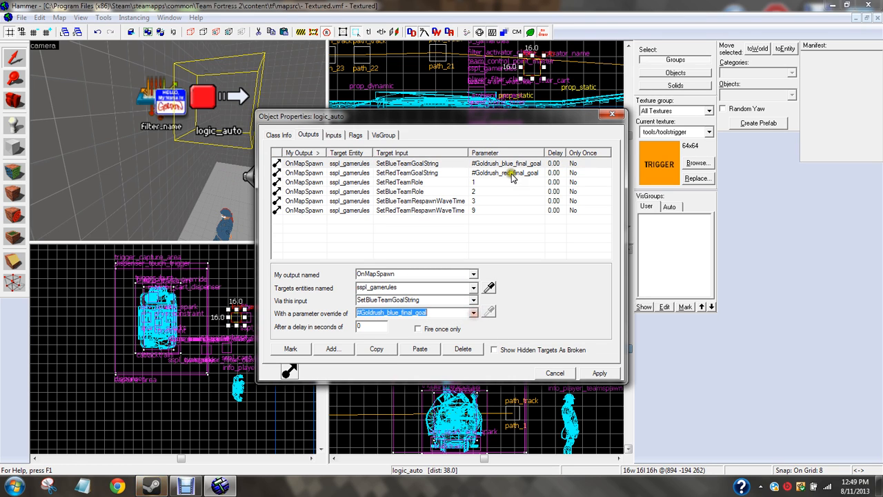
pyautogui.click(407, 164)
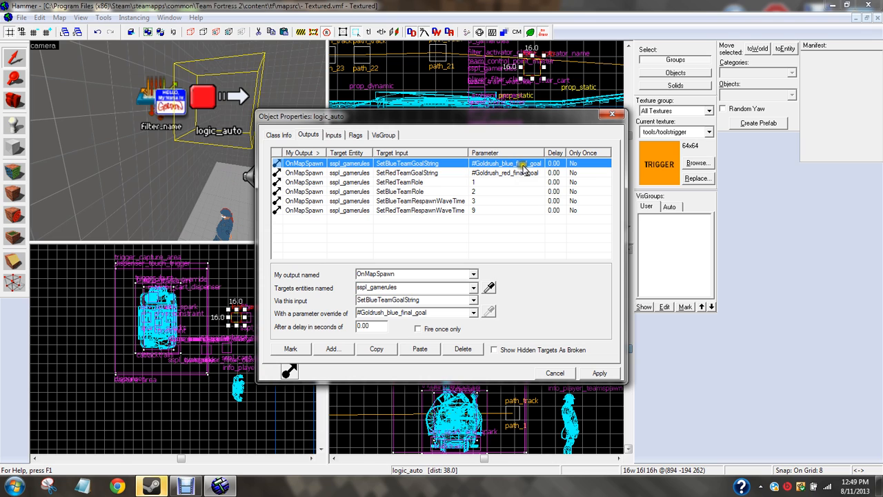
pyautogui.moveTo(322, 200)
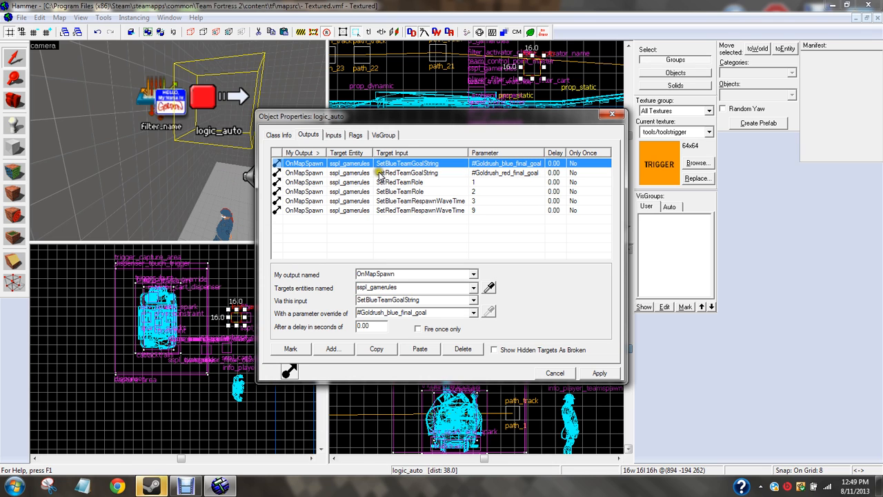
pyautogui.click(408, 172)
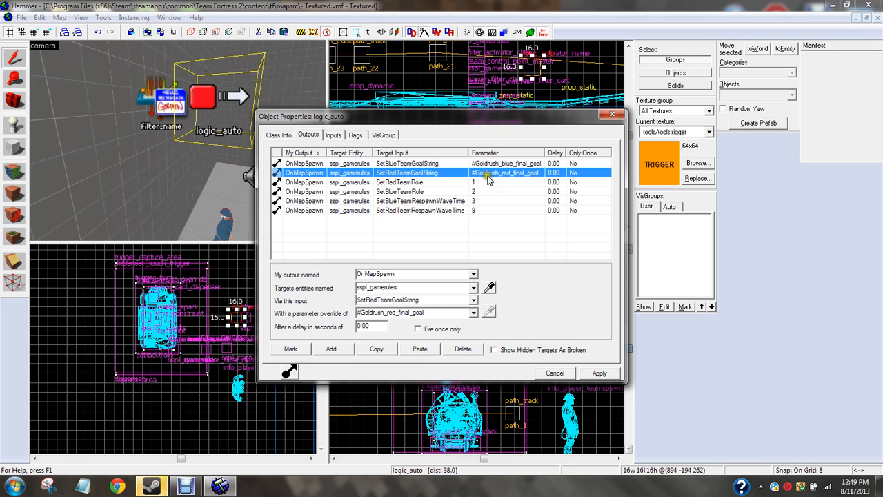
pyautogui.moveTo(500, 179)
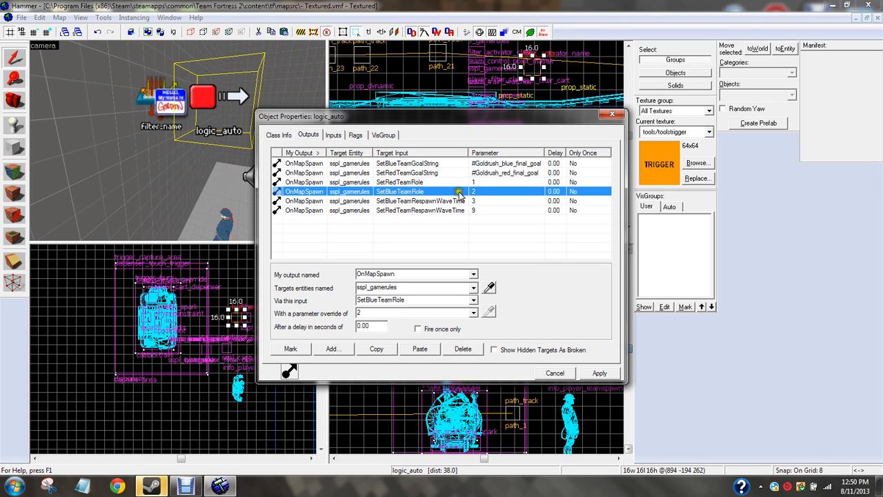
pyautogui.click(420, 200)
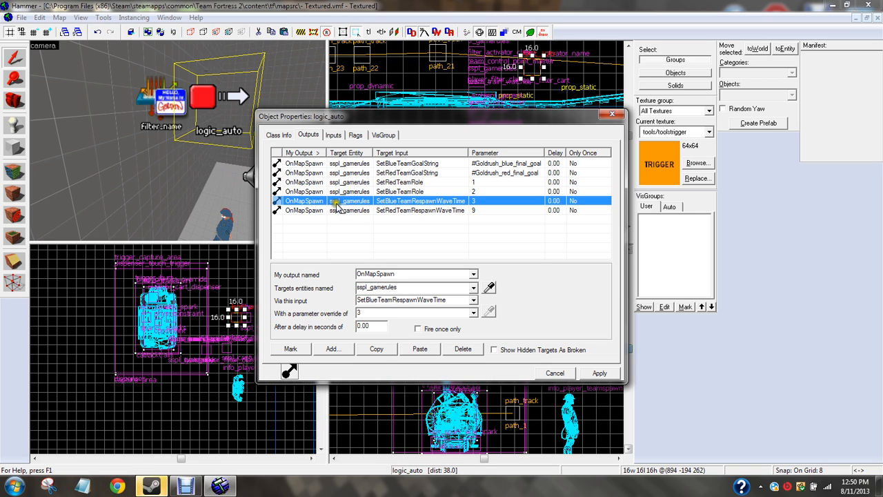
pyautogui.moveTo(369, 205)
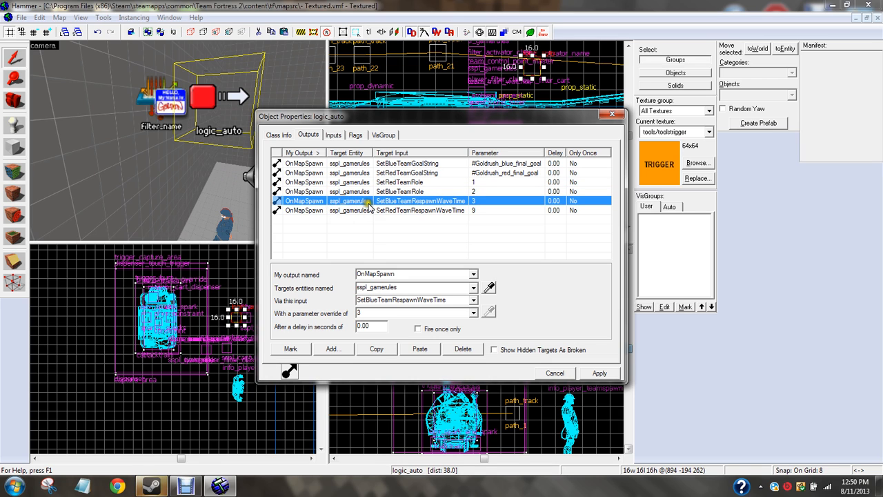
pyautogui.moveTo(429, 211)
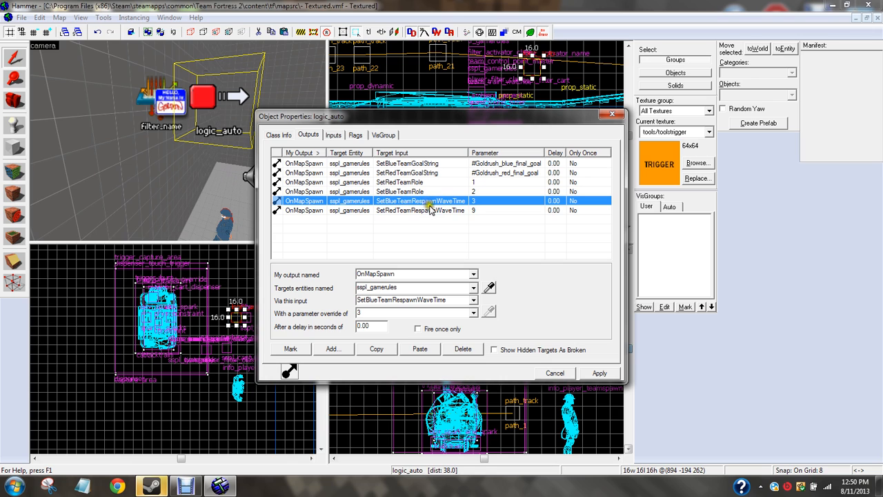
pyautogui.click(421, 210)
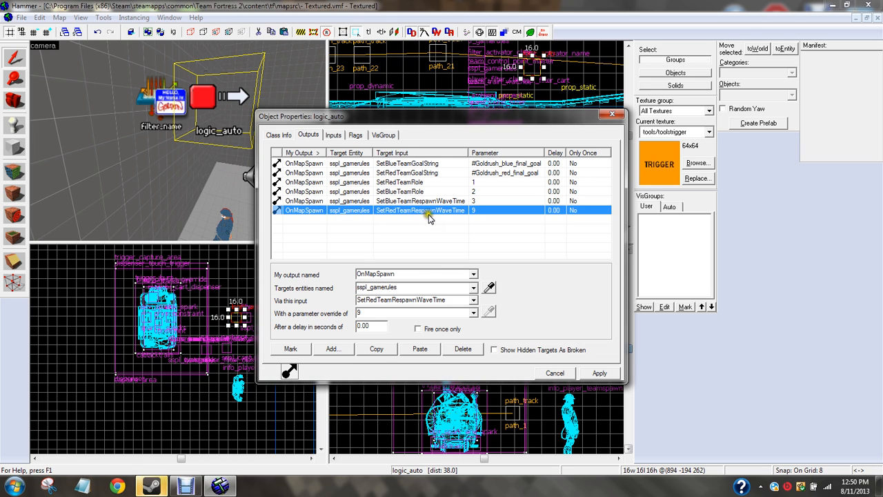
pyautogui.moveTo(603, 131)
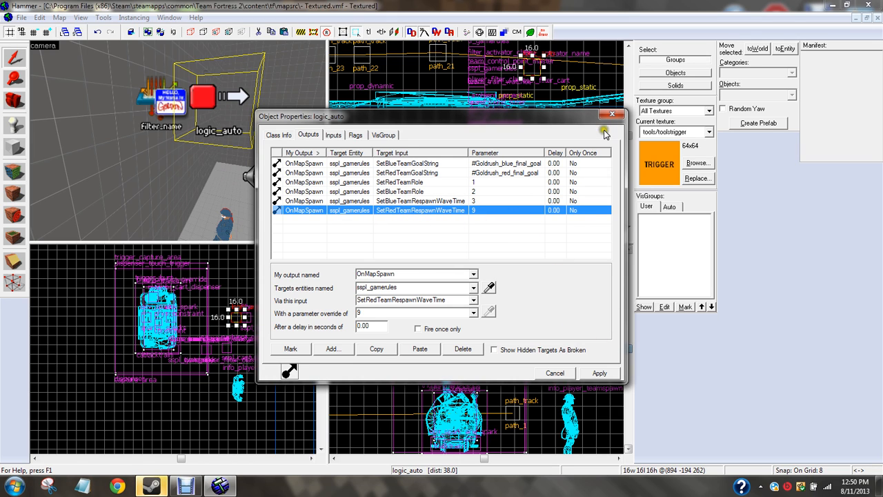
# Close logic_auto, check sspl_filter_cart allows only sspl_cart, then show the recent maps list.
pyautogui.click(611, 113)
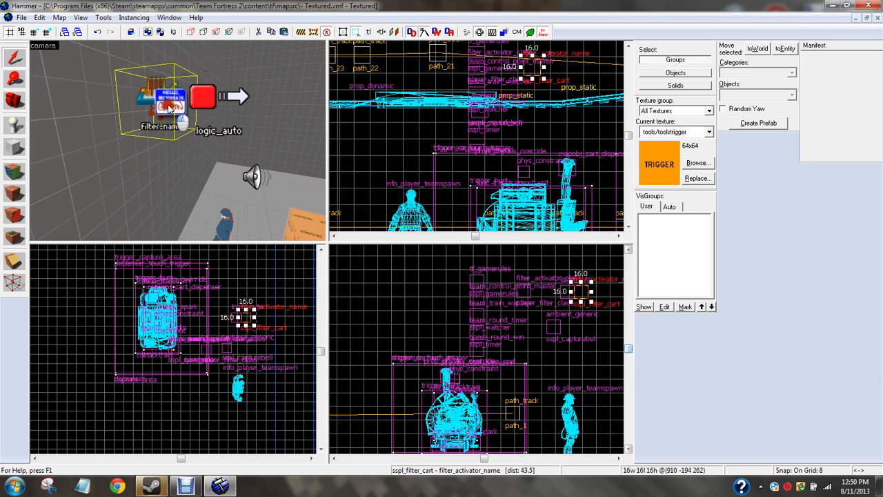
pyautogui.doubleClick(169, 104)
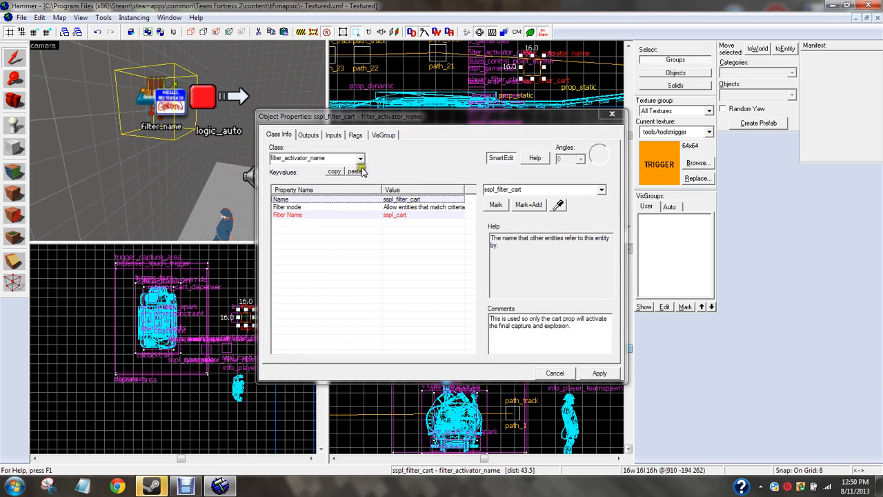
pyautogui.click(287, 214)
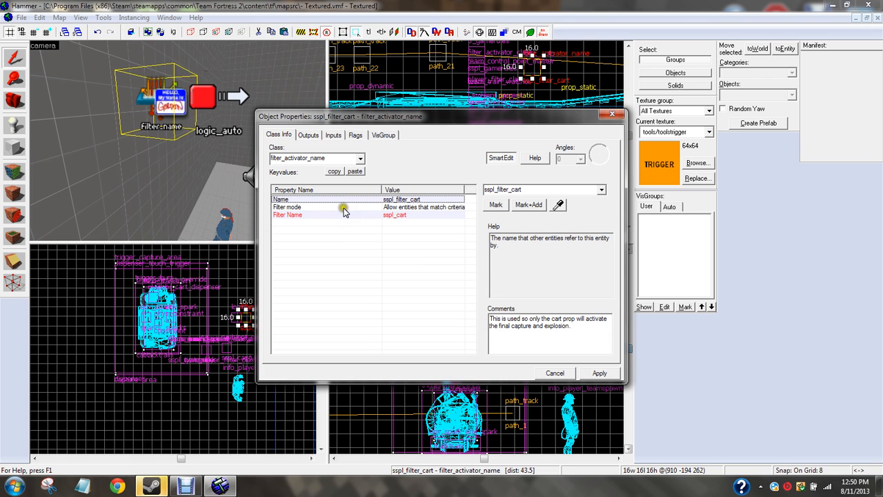
pyautogui.click(287, 214)
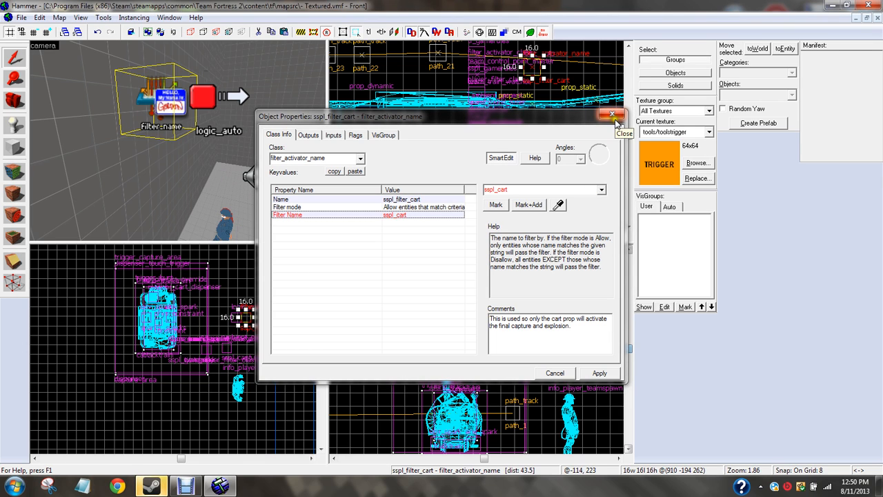
pyautogui.click(612, 113)
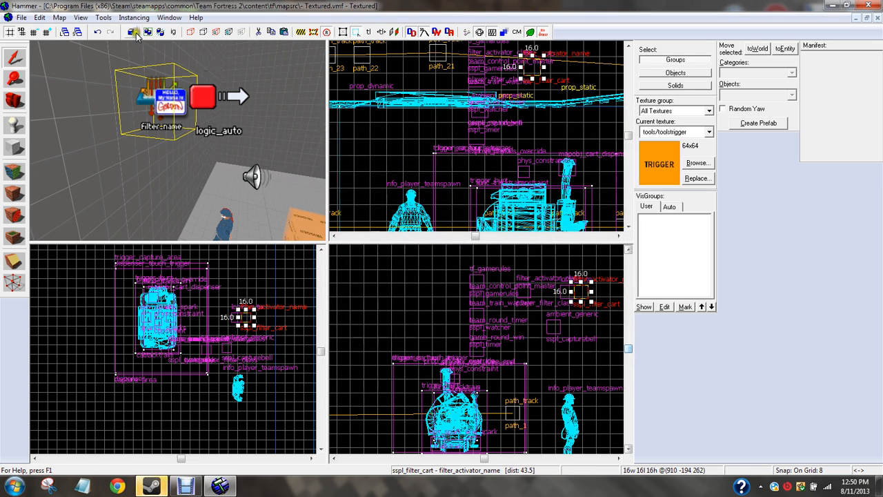
pyautogui.click(22, 17)
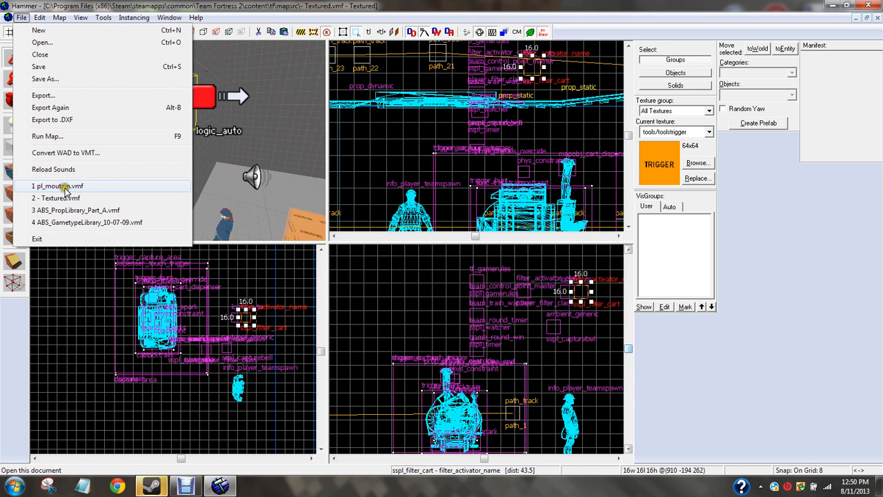
pyautogui.moveTo(62, 198)
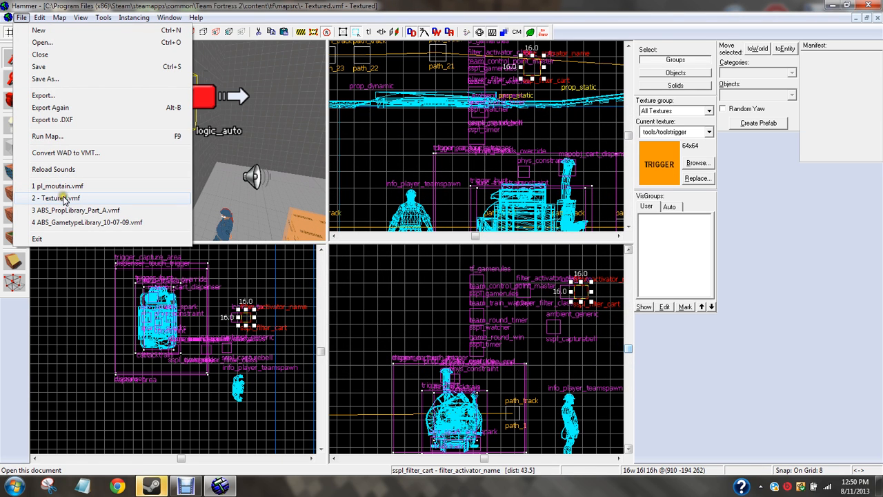
# Switch to pl_moutain.vmf and review its sspl_filter_cart and sspl_cart prop settings.
pyautogui.click(57, 186)
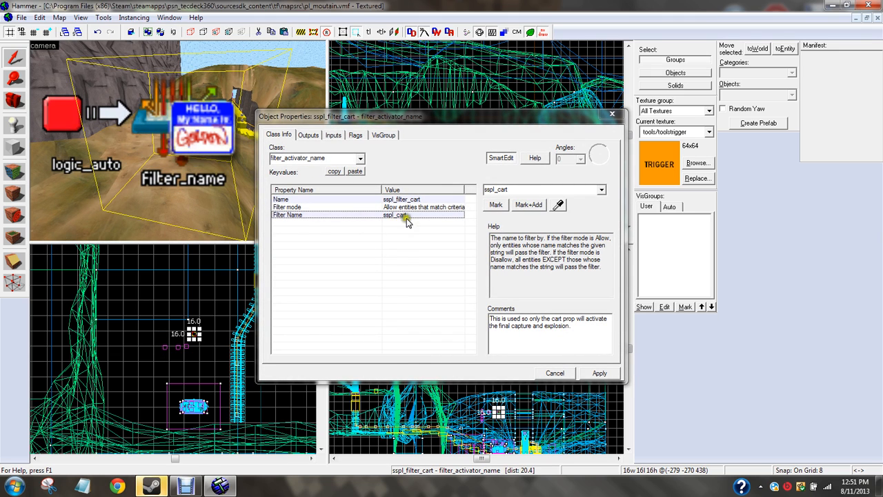
pyautogui.moveTo(421, 210)
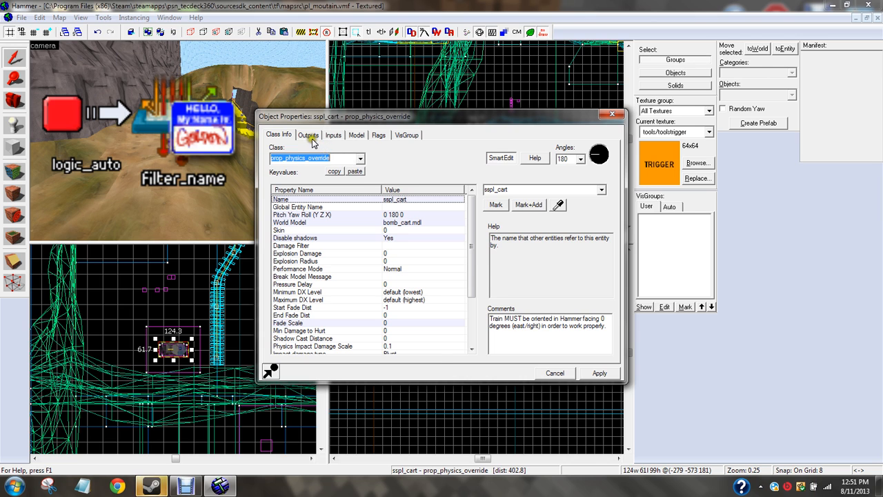
pyautogui.click(309, 135)
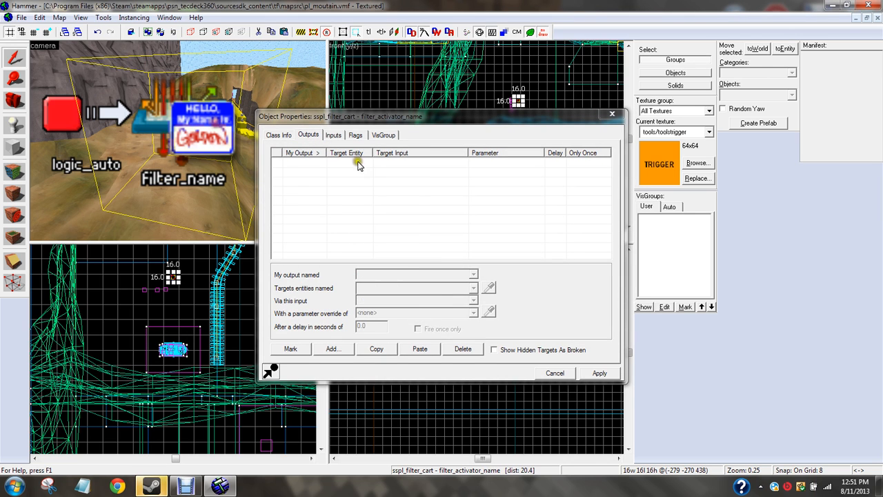
pyautogui.click(279, 134)
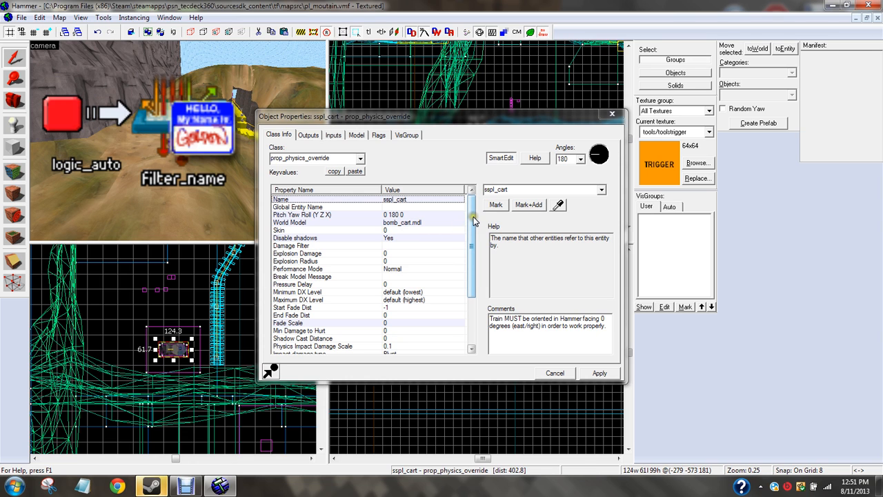
pyautogui.moveTo(590, 185)
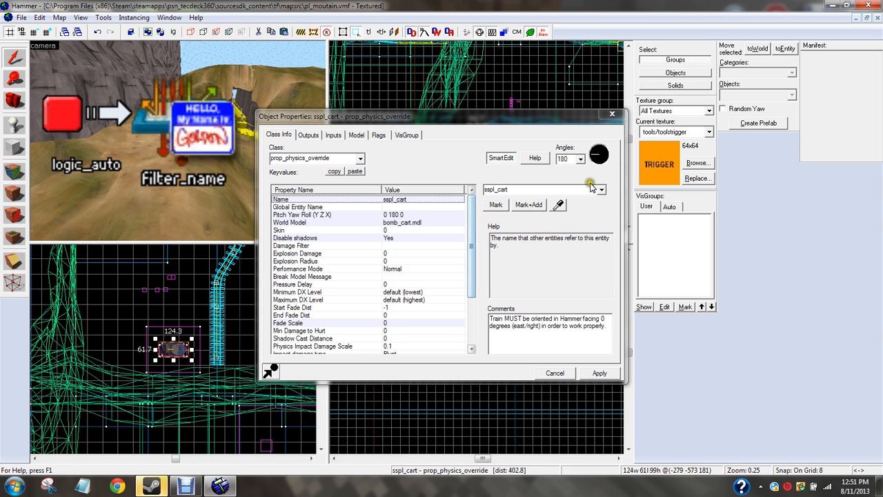
pyautogui.click(555, 373)
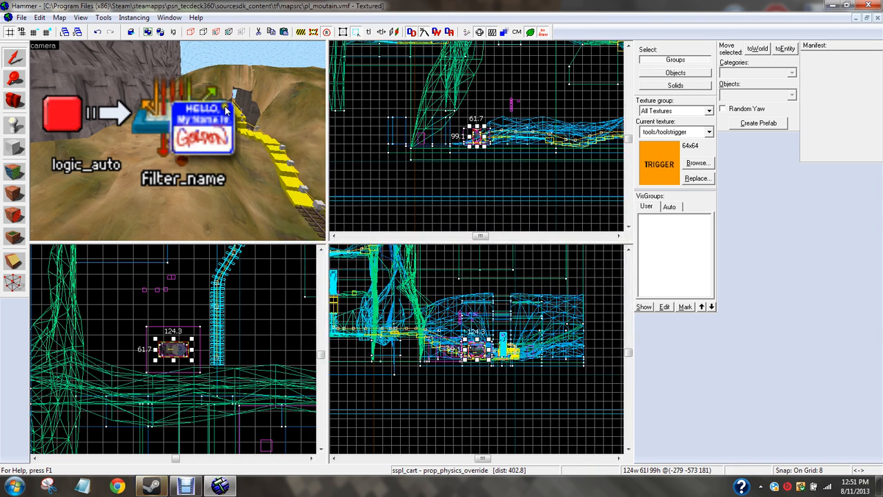
pyautogui.click(22, 17)
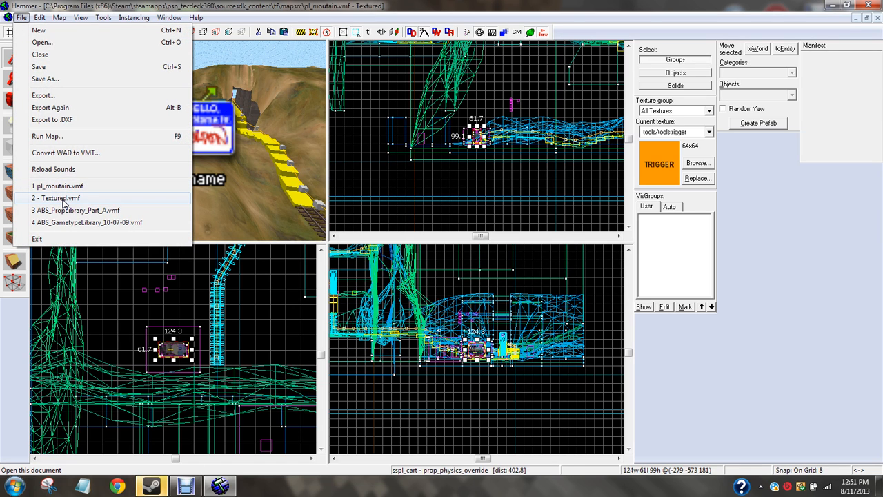
# In Textured.vmf, set sspl_filter_cart's Filter Name to cart.
pyautogui.click(55, 198)
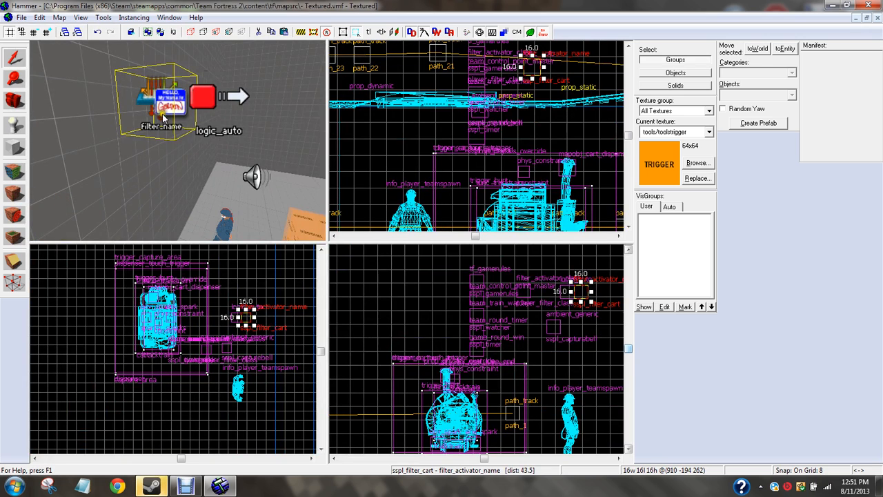
pyautogui.doubleClick(169, 103)
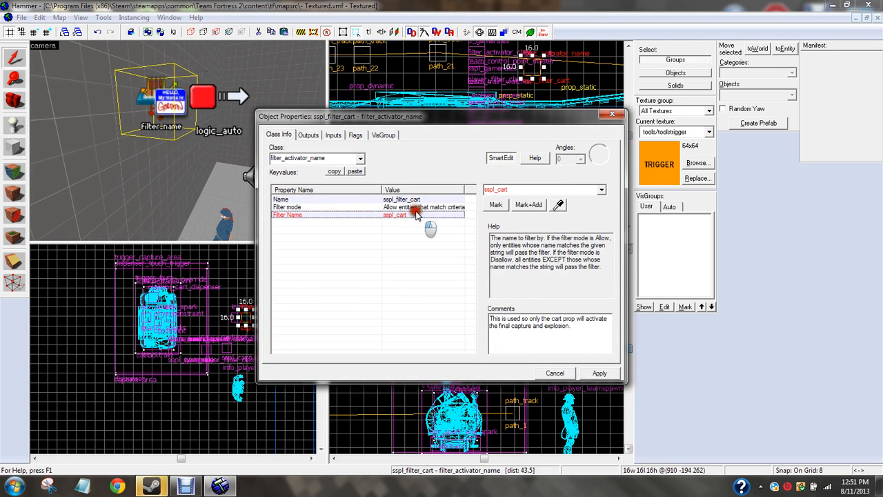
pyautogui.click(601, 189)
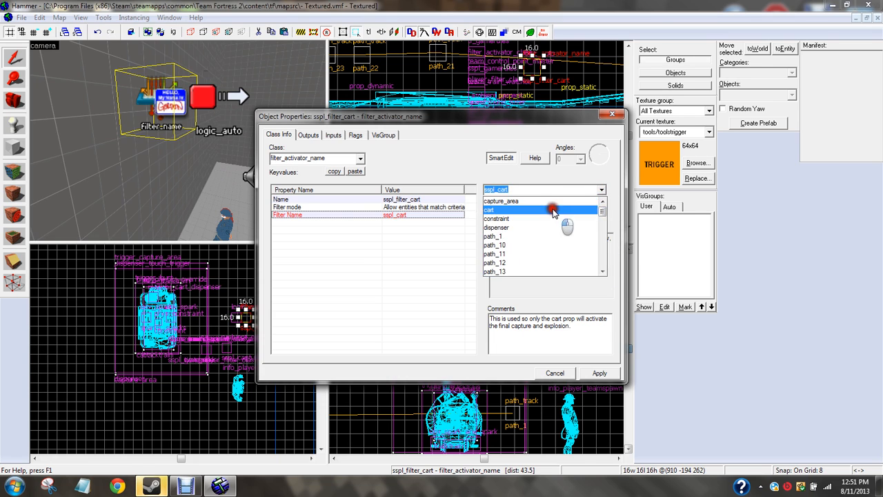
pyautogui.click(490, 209)
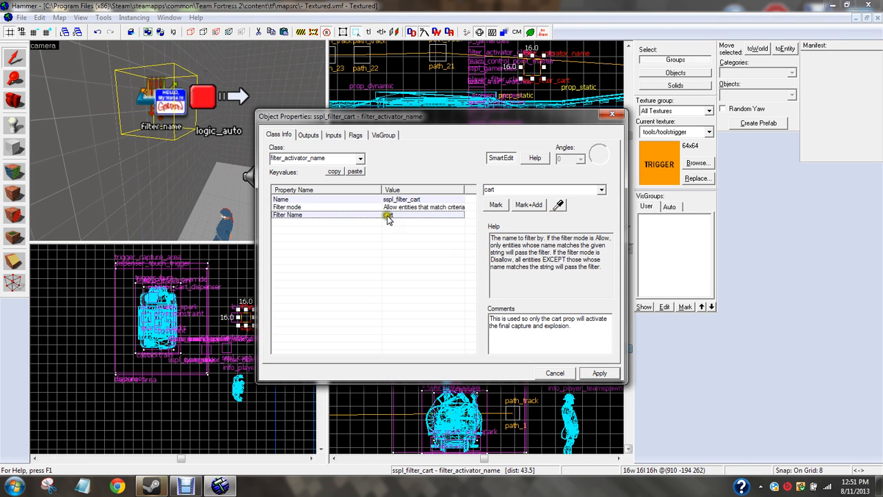
pyautogui.click(389, 214)
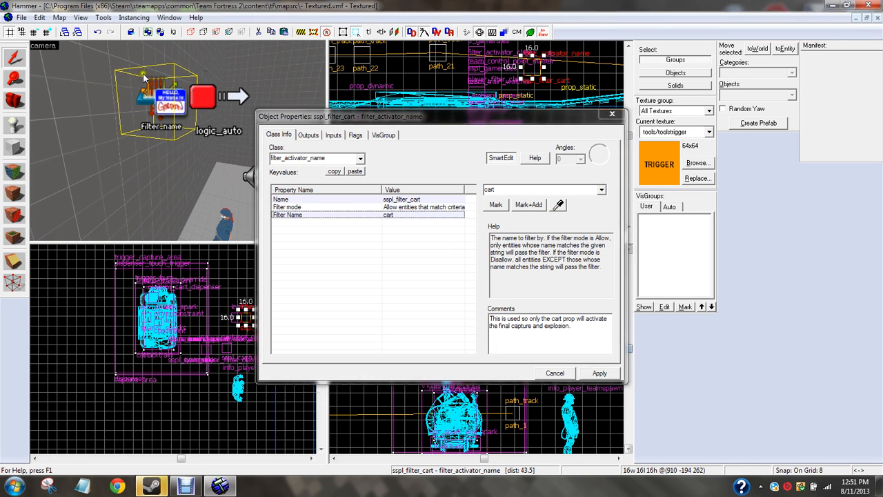
# Switch to pl_moutain.vmf and view its sspl_filter_cart outputs and settings.
pyautogui.click(22, 18)
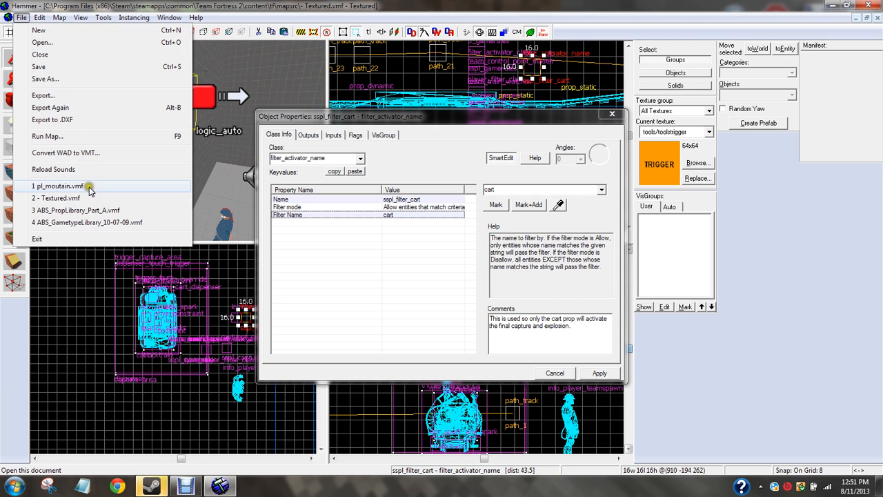
pyautogui.click(59, 185)
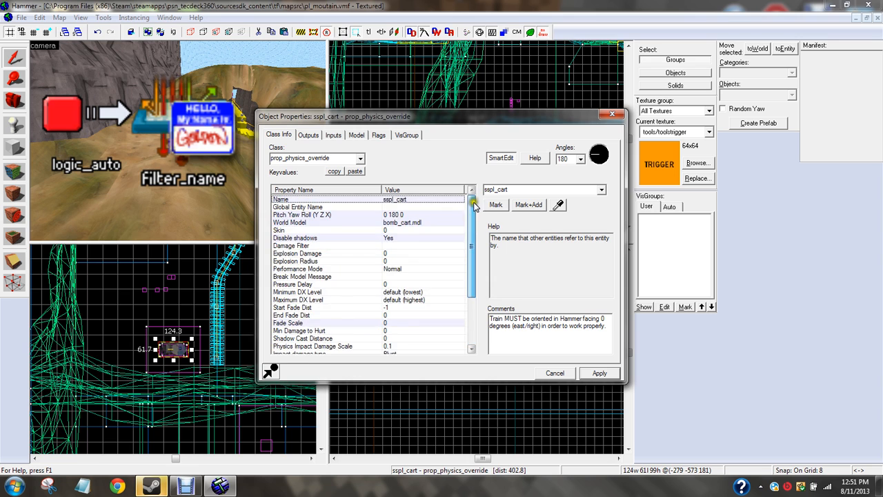
pyautogui.click(308, 135)
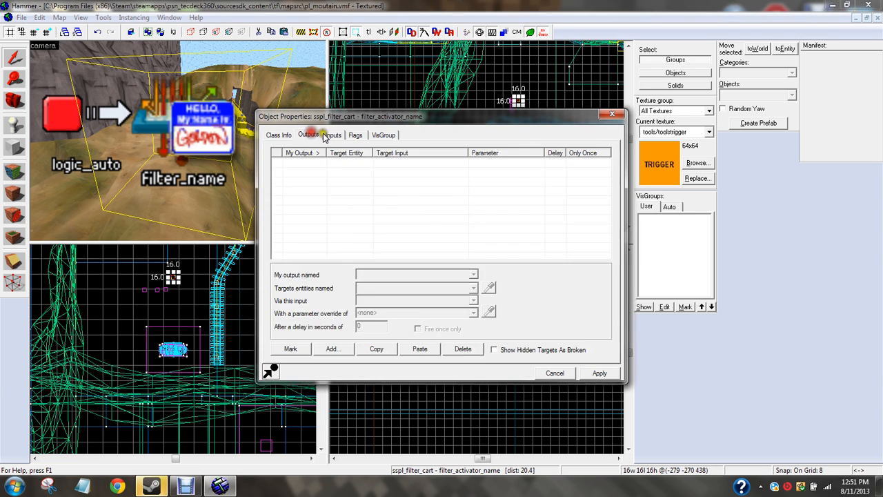
pyautogui.click(278, 135)
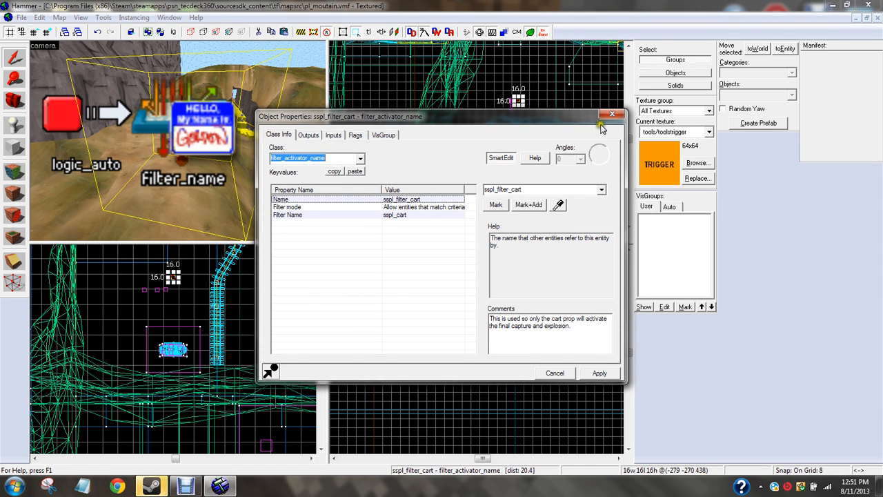